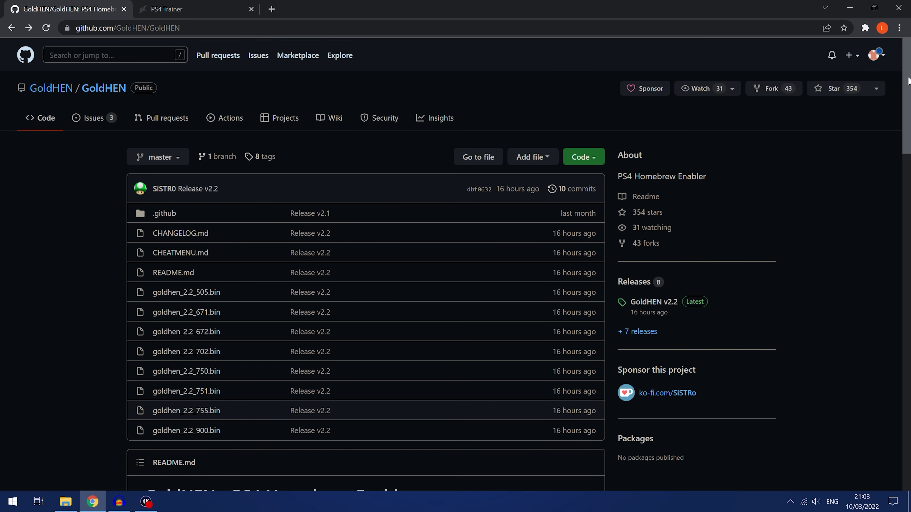
{"action": "mouse_move", "coordinate": [889, 96]}
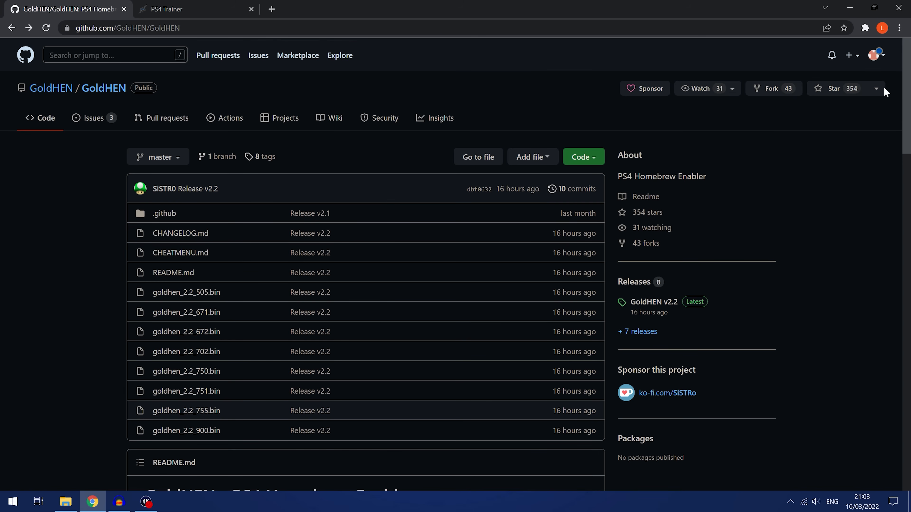
- Scroll the GoldHEN README down to its Cheat Menu, credits and thanks sections
{"action": "scroll", "scroll_direction": "down", "scroll_amount": 3}
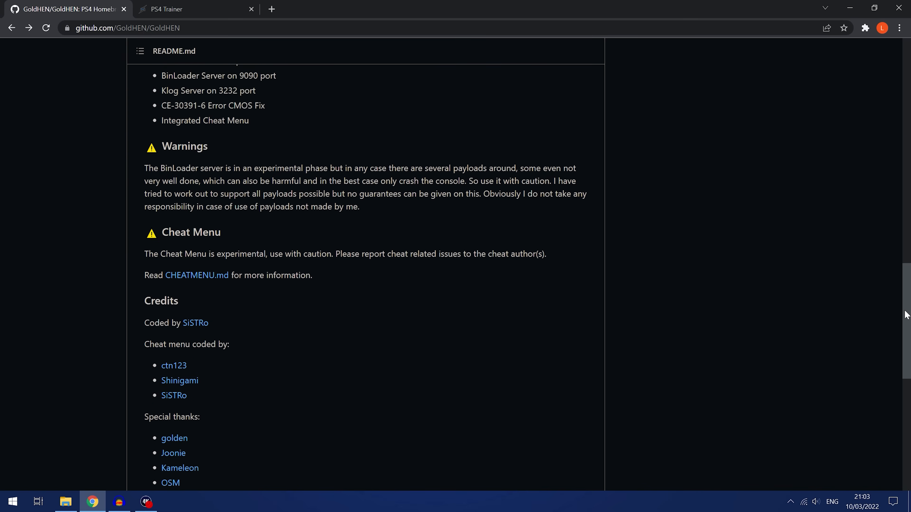
{"action": "scroll", "scroll_direction": "down", "scroll_amount": 3}
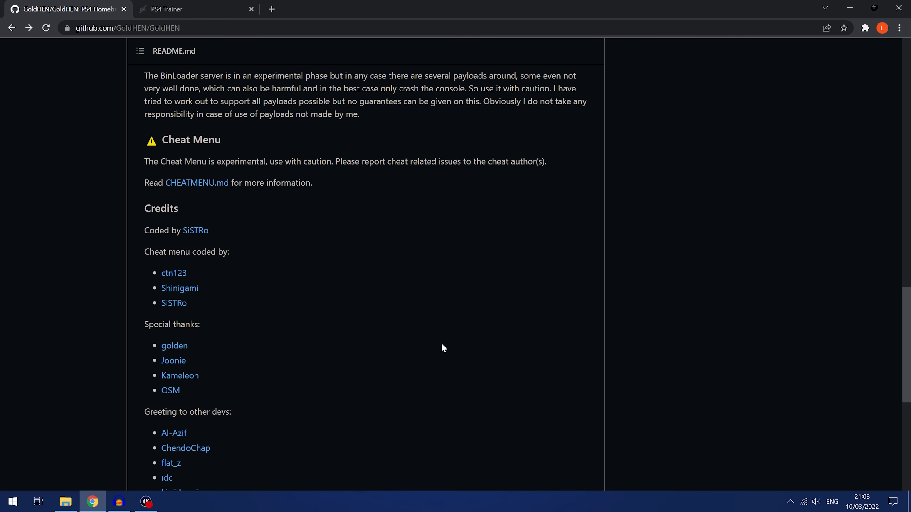
{"action": "mouse_move", "coordinate": [424, 344]}
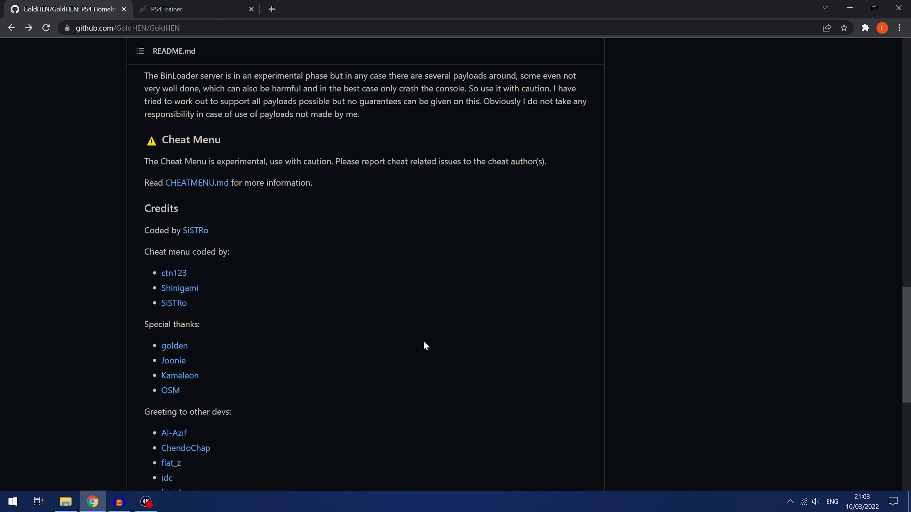
{"action": "mouse_move", "coordinate": [243, 303]}
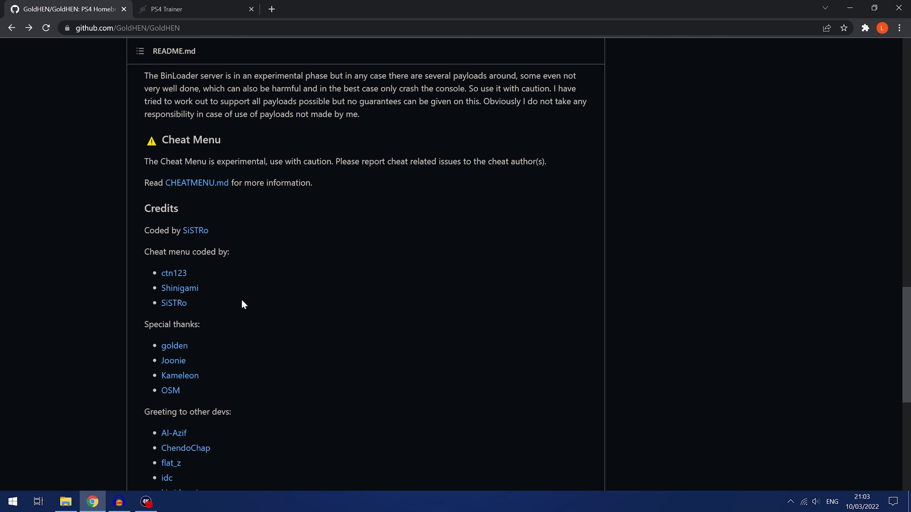
{"action": "mouse_move", "coordinate": [332, 271]}
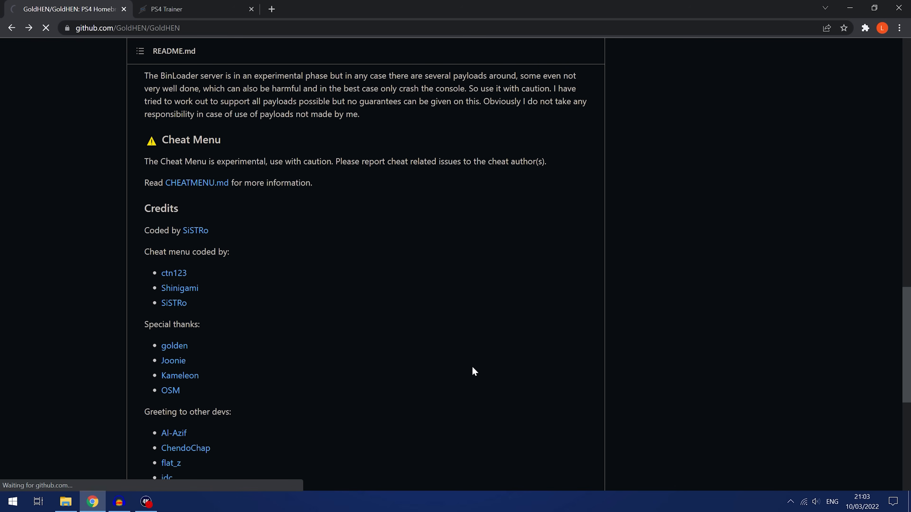
- Read CHEATMENU.md's Usage and Storage sections for the cheat menu
{"action": "left_click", "coordinate": [197, 182]}
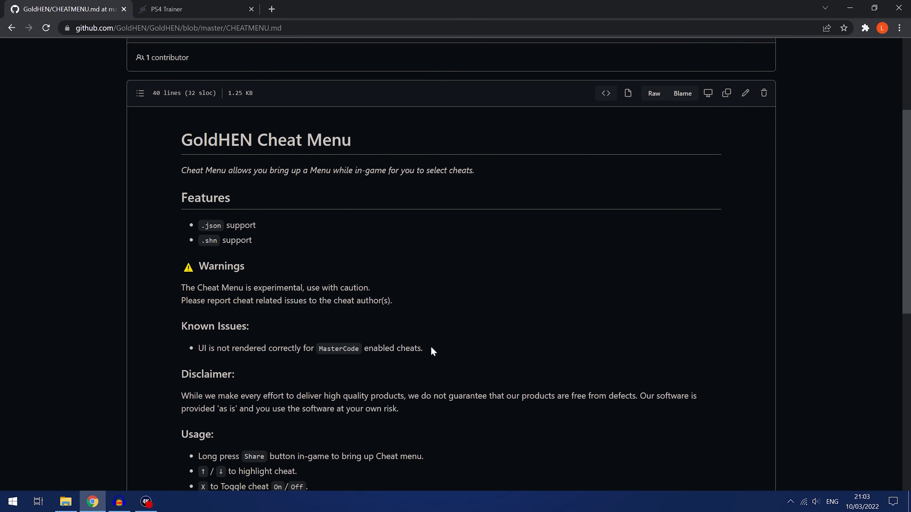
{"action": "mouse_move", "coordinate": [281, 277]}
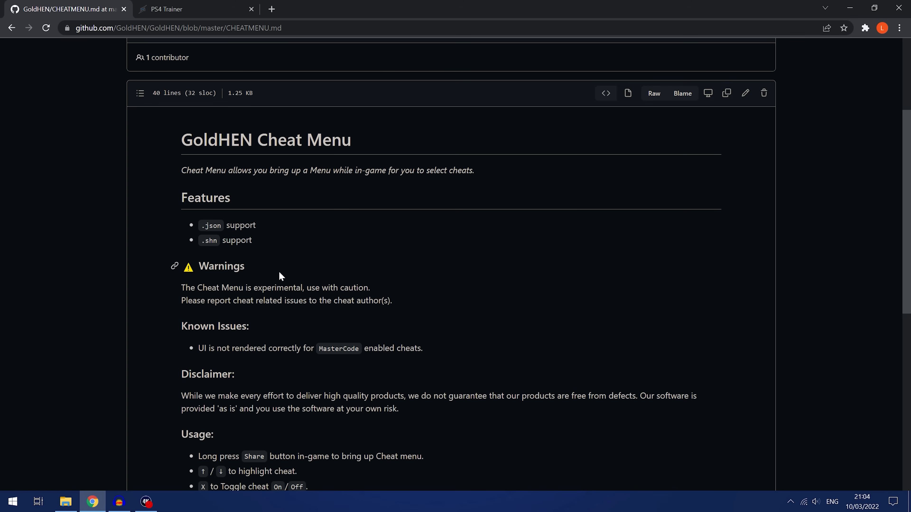
{"action": "scroll", "scroll_direction": "down", "scroll_amount": 3}
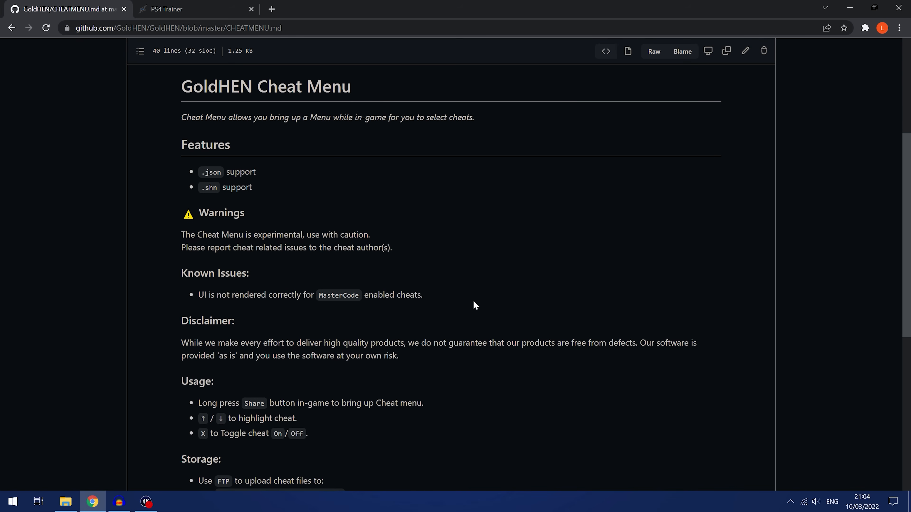
{"action": "scroll", "scroll_direction": "down", "scroll_amount": 3}
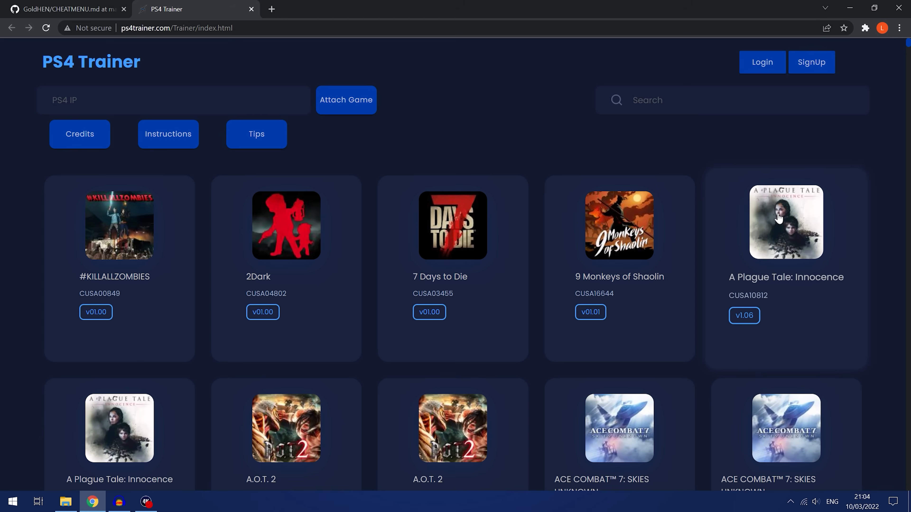
{"action": "mouse_move", "coordinate": [554, 133]}
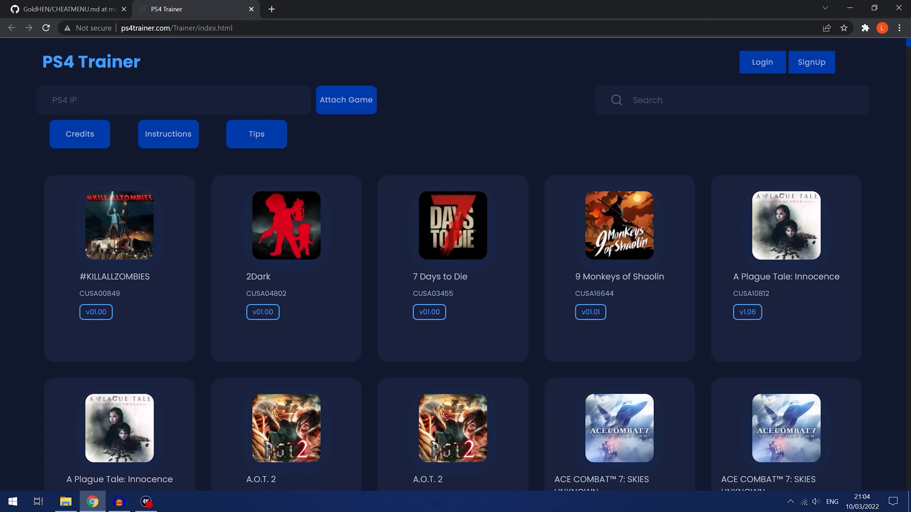
- Filter the PS4 Trainer game list with 'RES' and browse down the Resident Evil titles
{"action": "type", "text": "RES"}
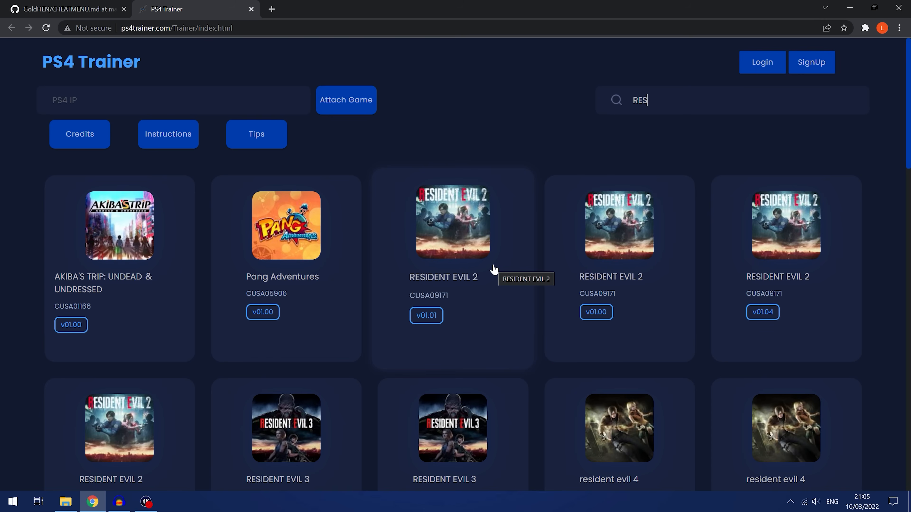
{"action": "scroll", "scroll_direction": "down", "scroll_amount": 3}
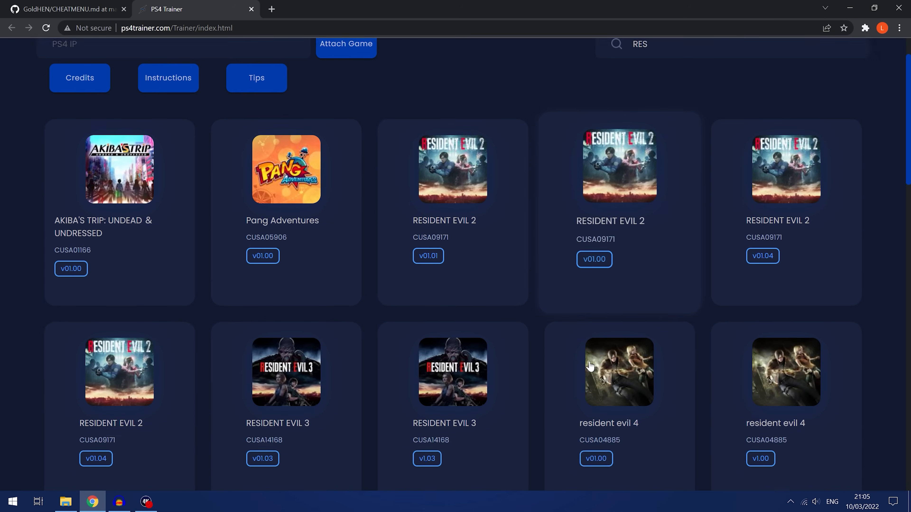
{"action": "scroll", "scroll_direction": "down", "scroll_amount": 3}
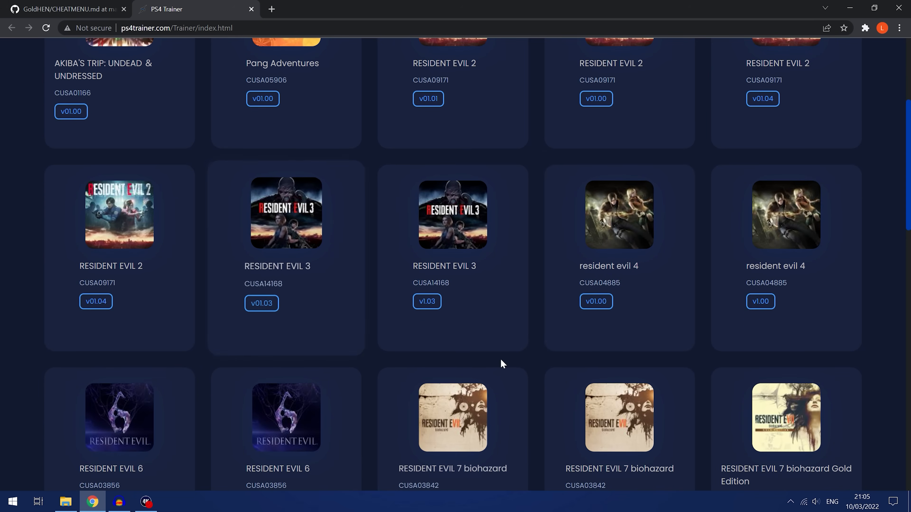
{"action": "mouse_move", "coordinate": [307, 268]}
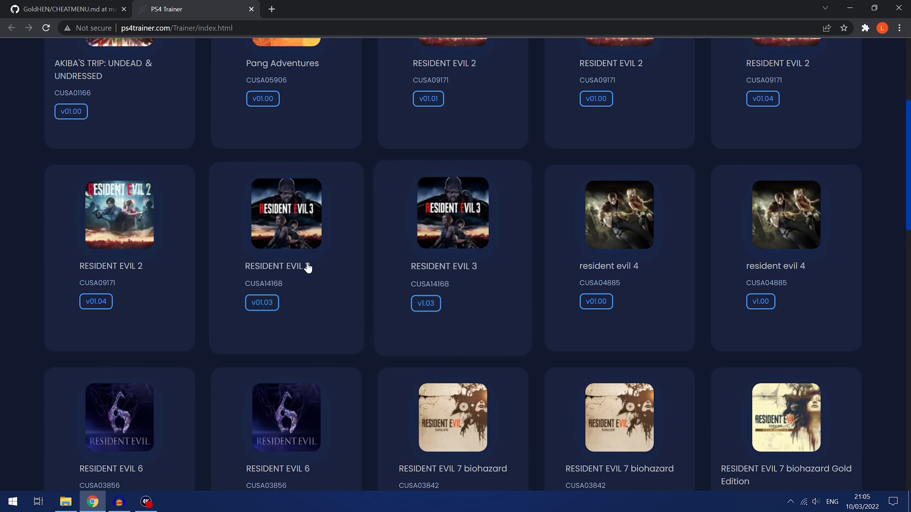
{"action": "mouse_move", "coordinate": [448, 304]}
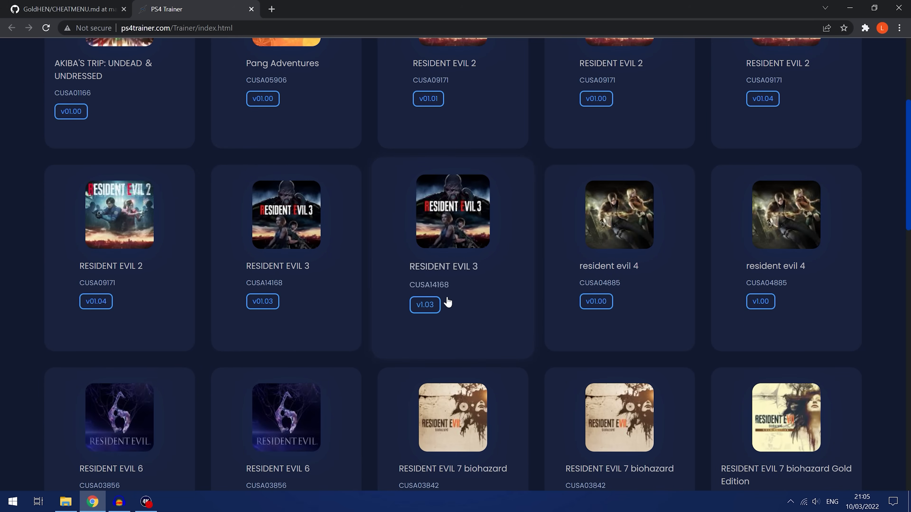
{"action": "mouse_move", "coordinate": [441, 294]}
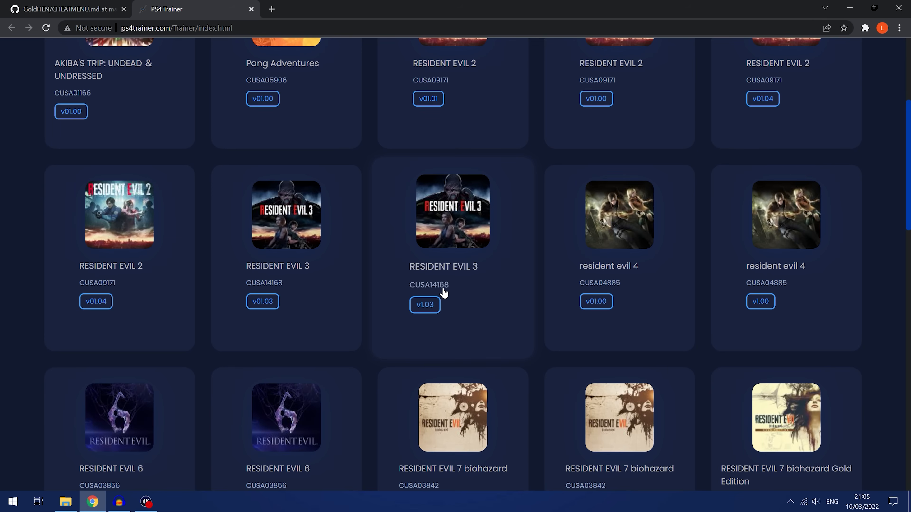
{"action": "mouse_move", "coordinate": [425, 317]}
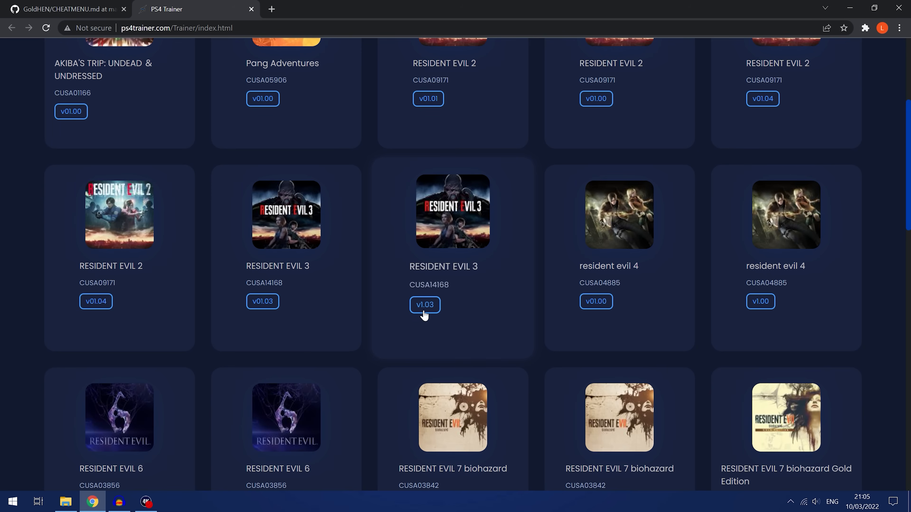
{"action": "left_click", "coordinate": [425, 305]}
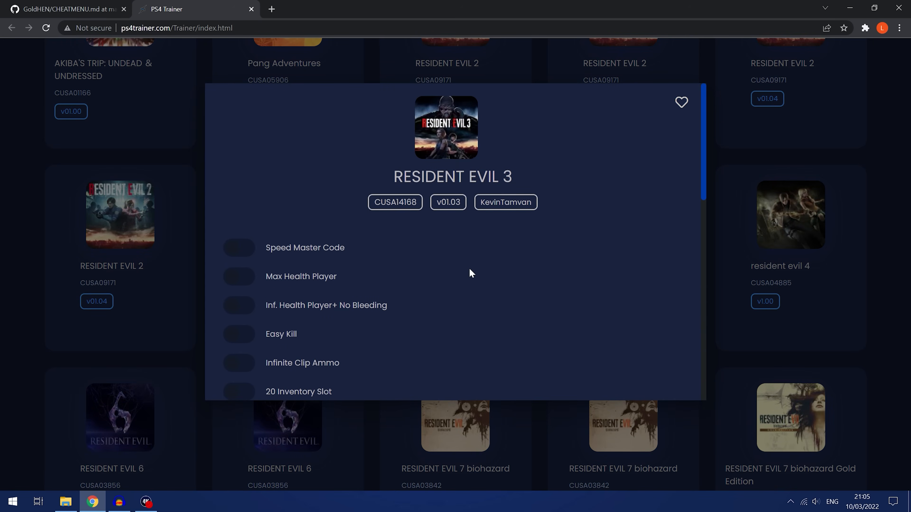
{"action": "scroll", "scroll_direction": "down", "scroll_amount": 3}
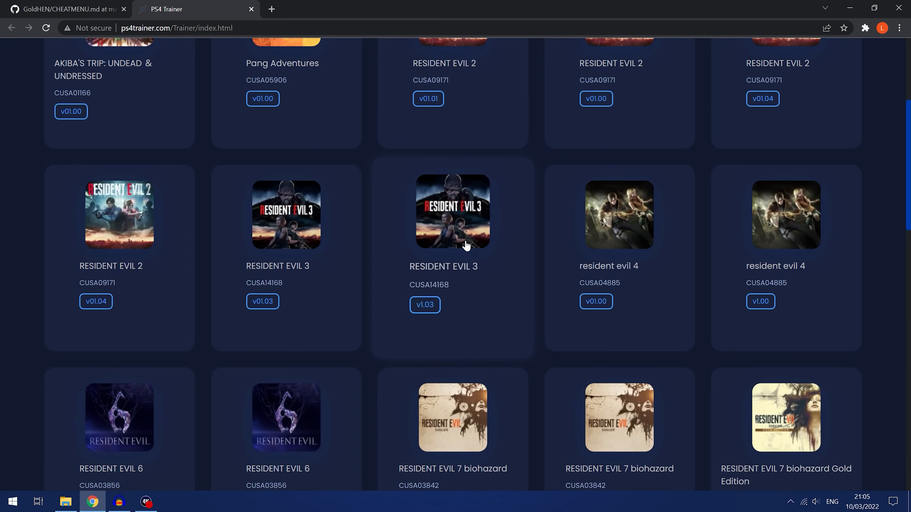
{"action": "left_click", "coordinate": [453, 215]}
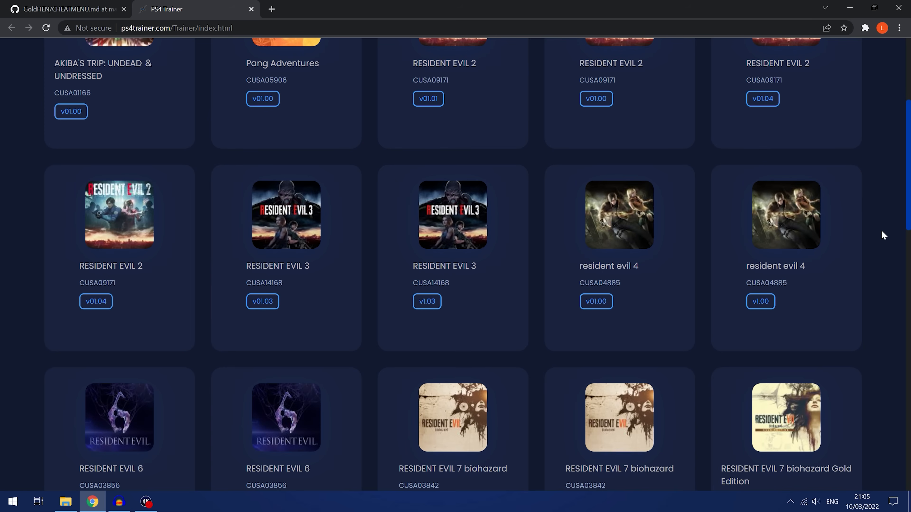
{"action": "mouse_move", "coordinate": [780, 241]}
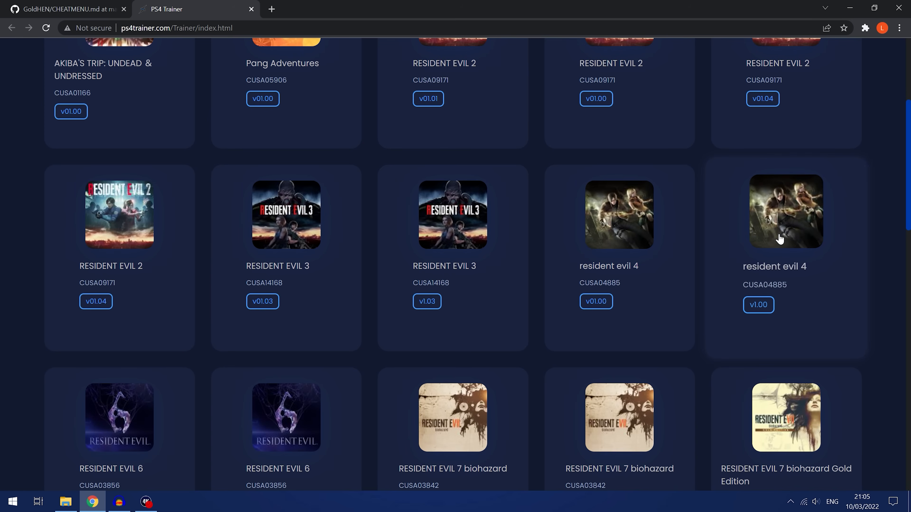
{"action": "mouse_move", "coordinate": [327, 293]}
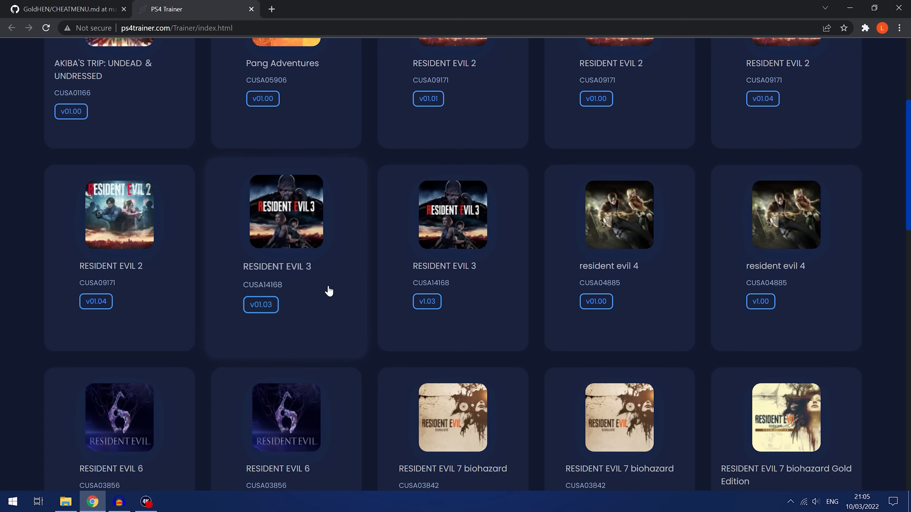
{"action": "mouse_move", "coordinate": [325, 289]}
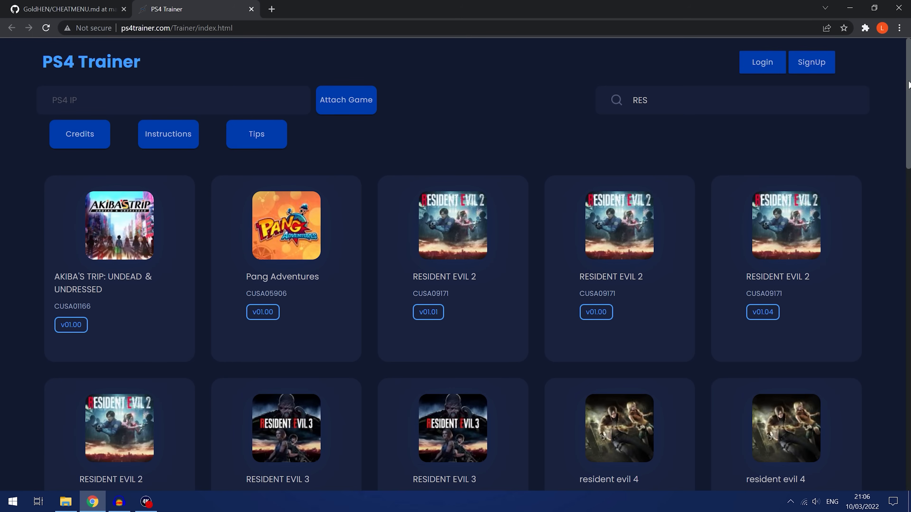
{"action": "mouse_move", "coordinate": [309, 130]}
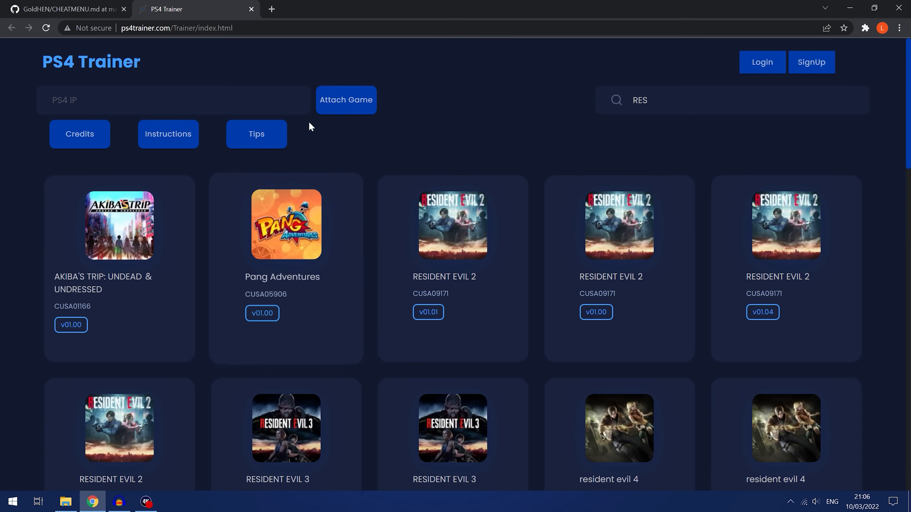
- Switch back to the CHEATMENU.md tab and minimise the browser window
{"action": "left_click", "coordinate": [67, 9]}
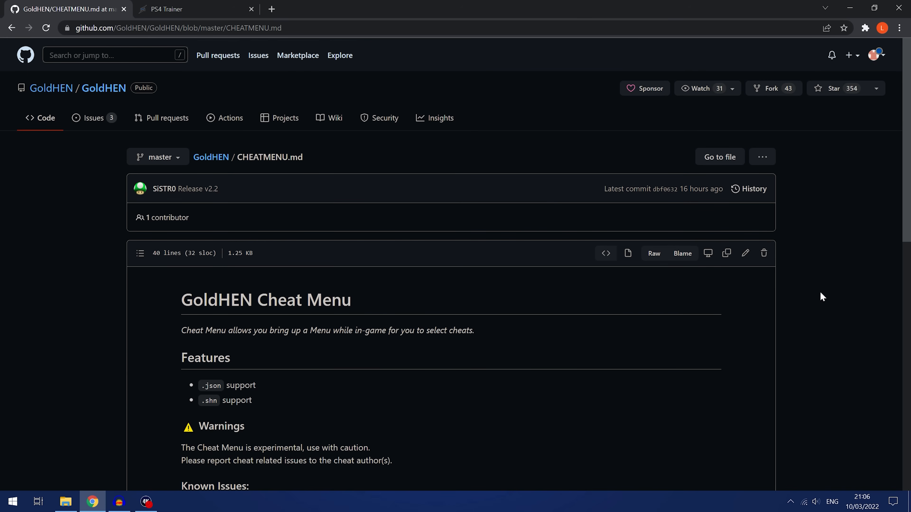
{"action": "mouse_move", "coordinate": [850, 7]}
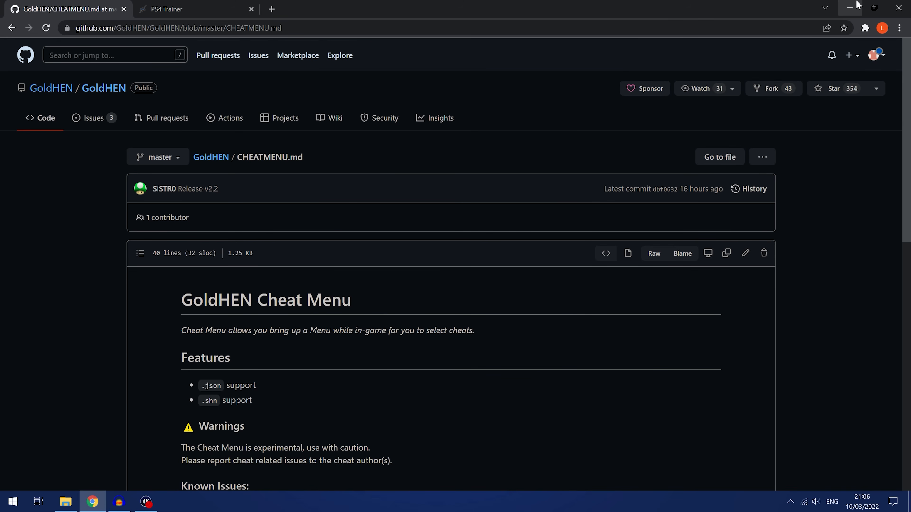
{"action": "left_click", "coordinate": [848, 6]}
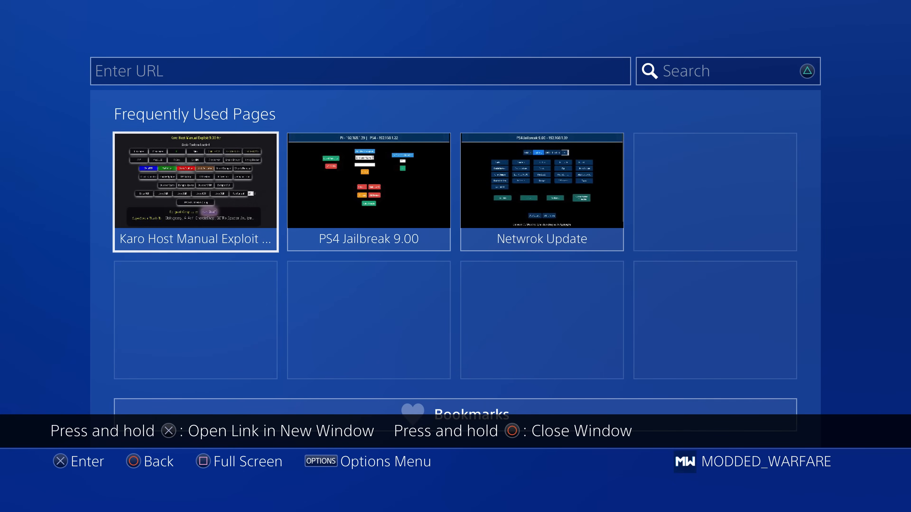
- Visit the Karo Host Manual Exploit tile and return to the browser start page
{"action": "left_click", "coordinate": [195, 184]}
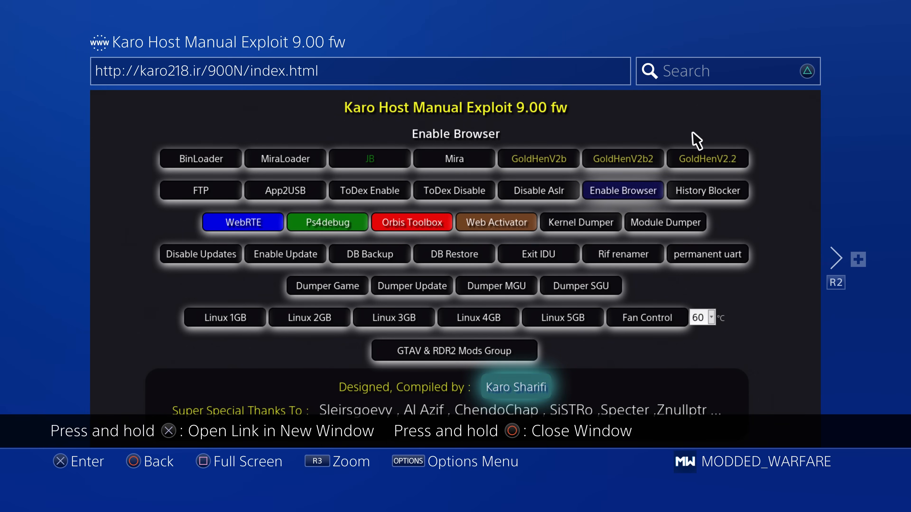
{"action": "left_click", "coordinate": [708, 158]}
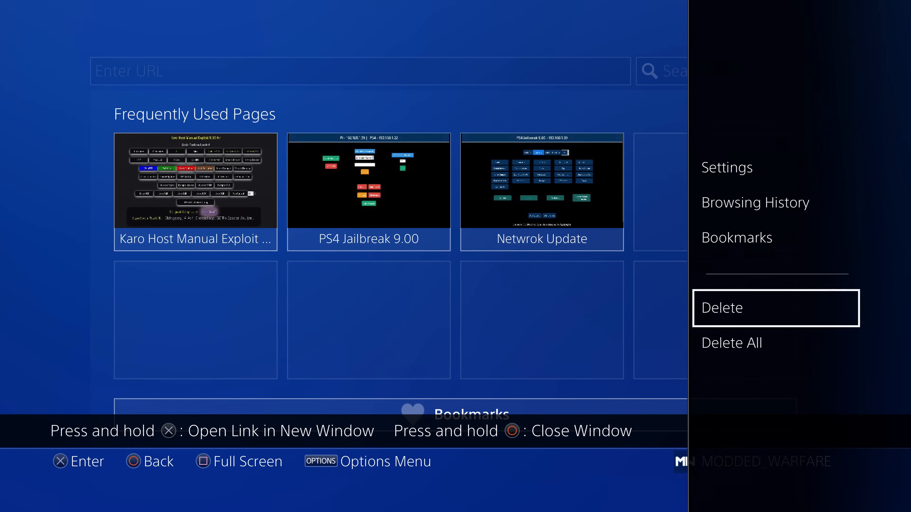
- Clear the PS4 browser's website data from its Settings and confirm with OK
{"action": "left_click", "coordinate": [755, 202]}
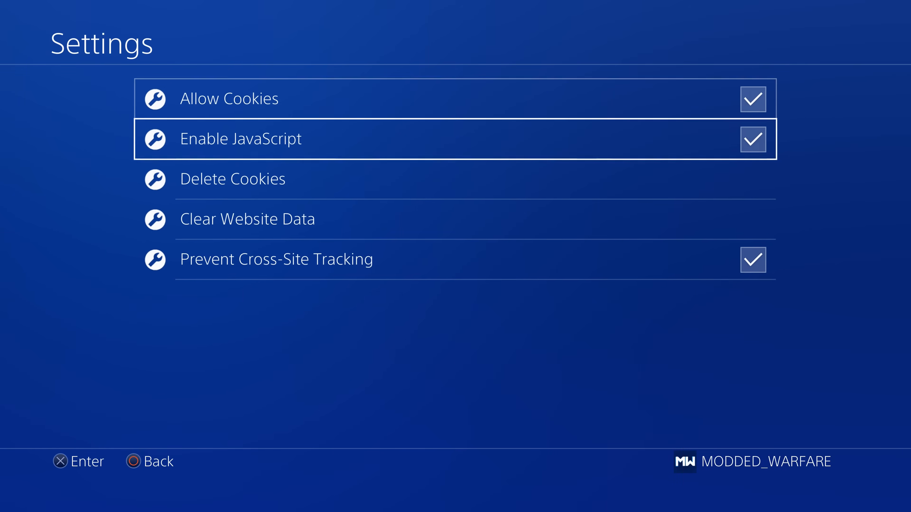
{"action": "left_click", "coordinate": [248, 219]}
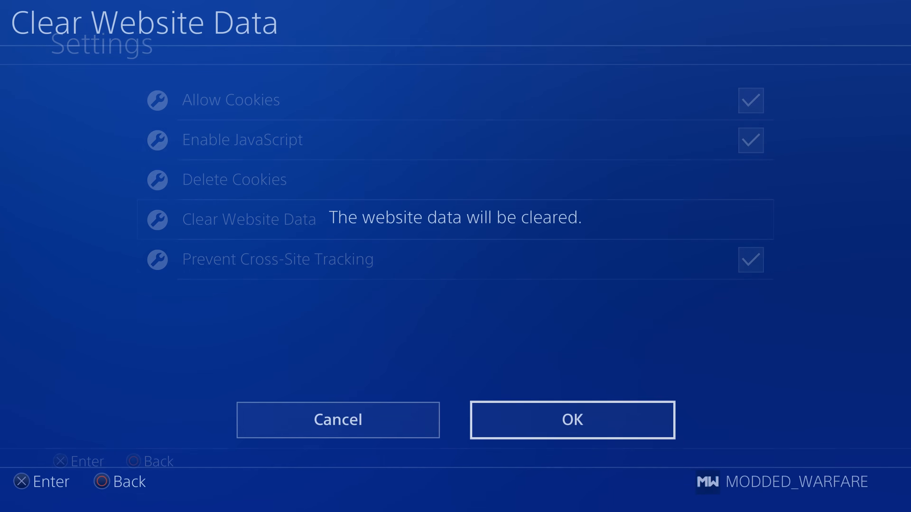
{"action": "left_click", "coordinate": [573, 420]}
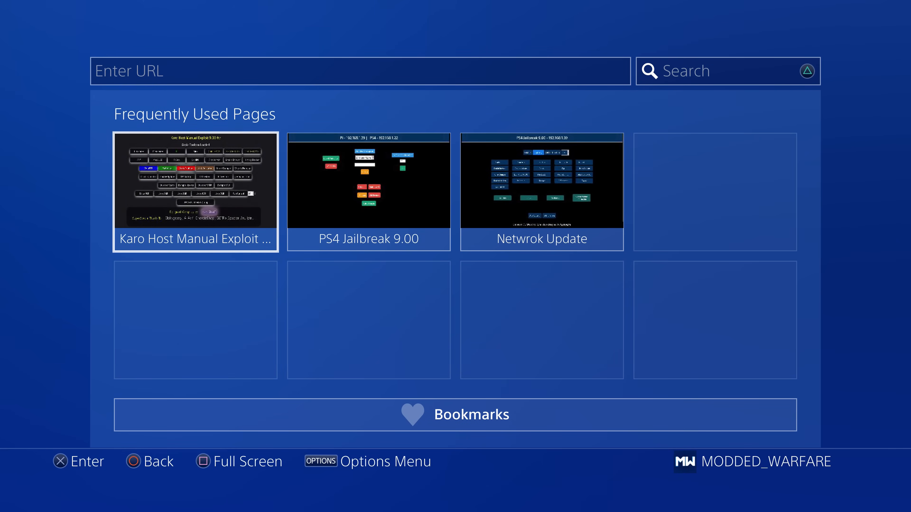
- Load the Karo Host 9.00 exploit until GoldHEN v2.2 caches, then exit to the PS4 home screen
{"action": "left_click", "coordinate": [194, 184]}
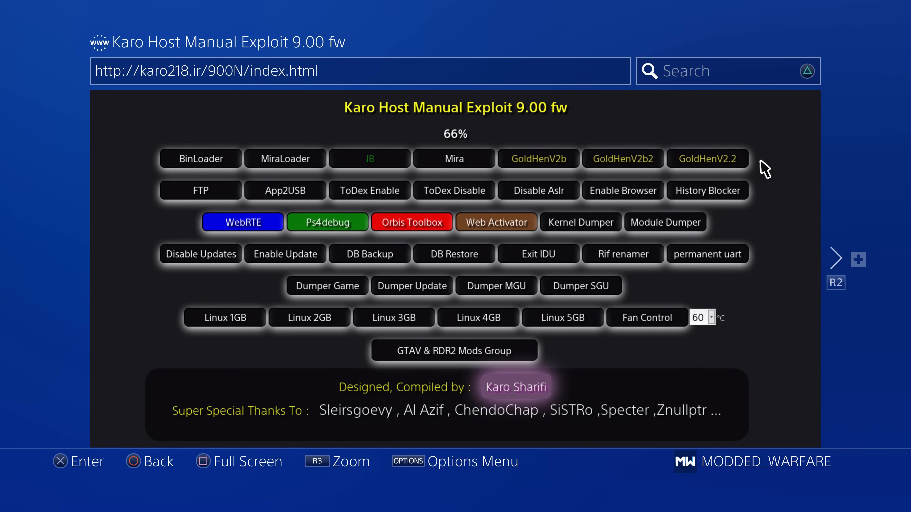
{"action": "left_click", "coordinate": [708, 159]}
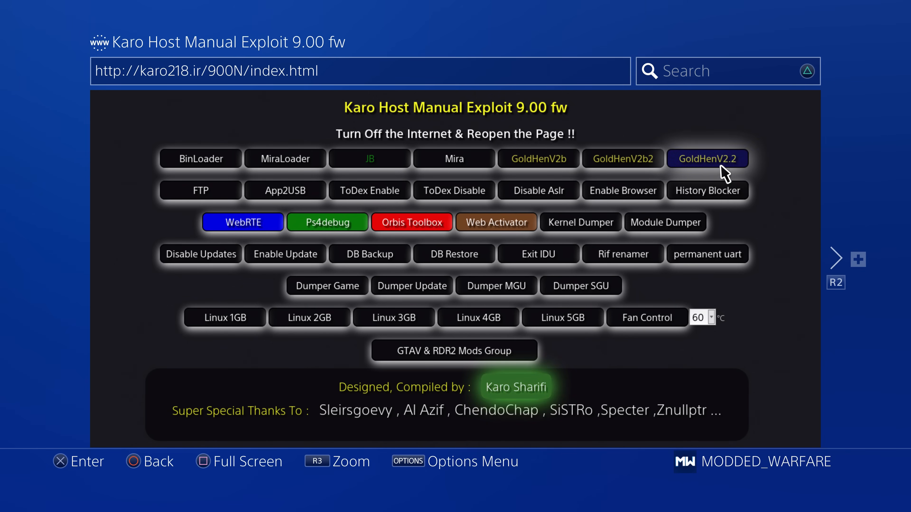
{"action": "key", "text": "PS"}
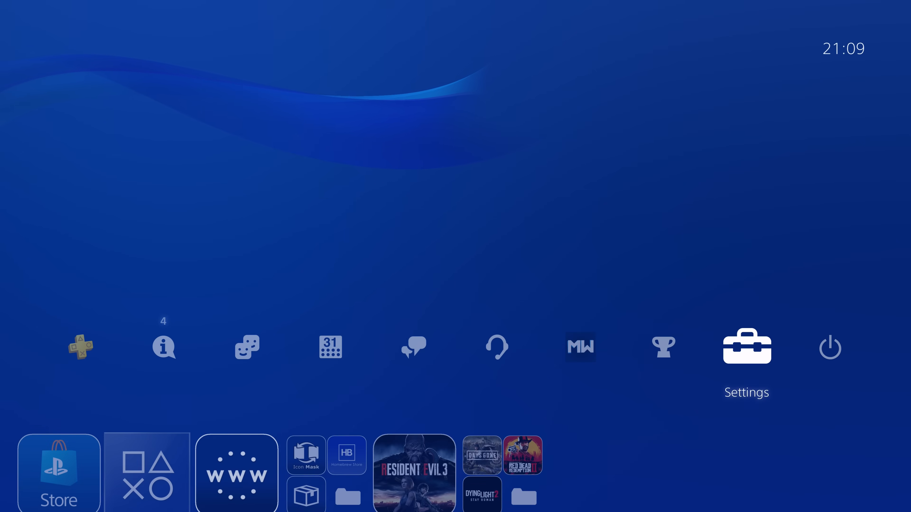
- Reopen the PS4 browser, then bring up the Windows Start program list on the PC
{"action": "left_click", "coordinate": [580, 347]}
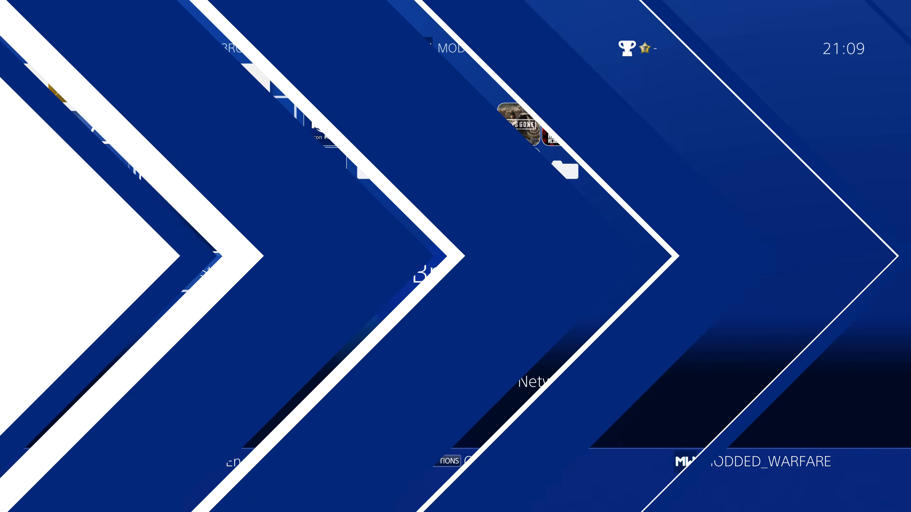
{"action": "left_click", "coordinate": [11, 501]}
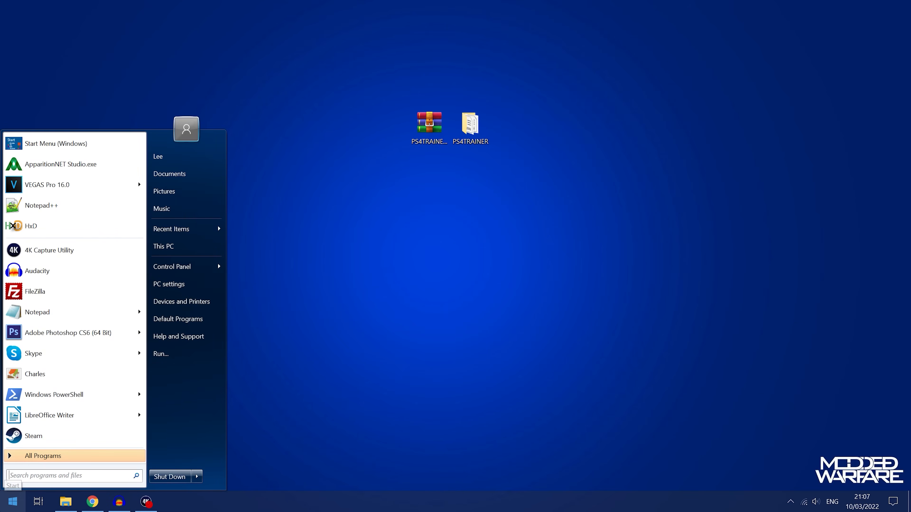
- Launch FileZilla and Quickconnect to the PS4 FTP server at 192.168.137.124 port 2121
{"action": "type", "text": "file"}
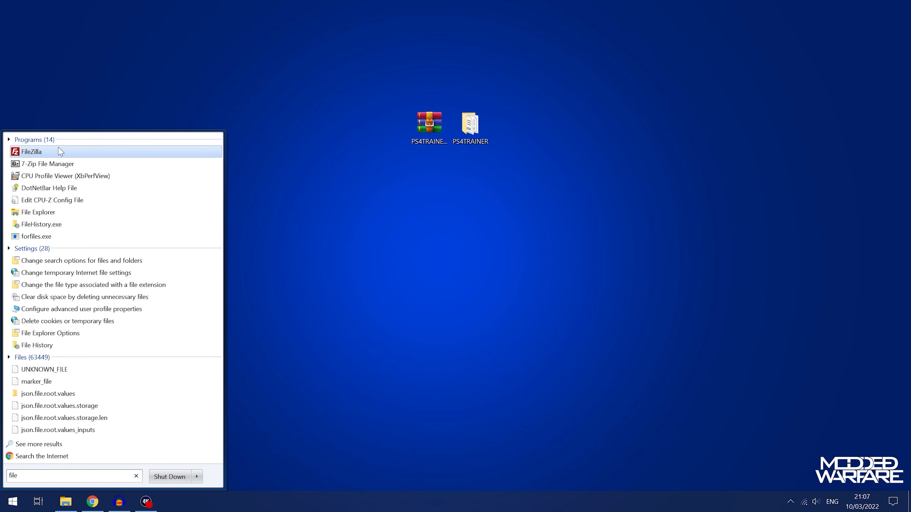
{"action": "left_click", "coordinate": [31, 152]}
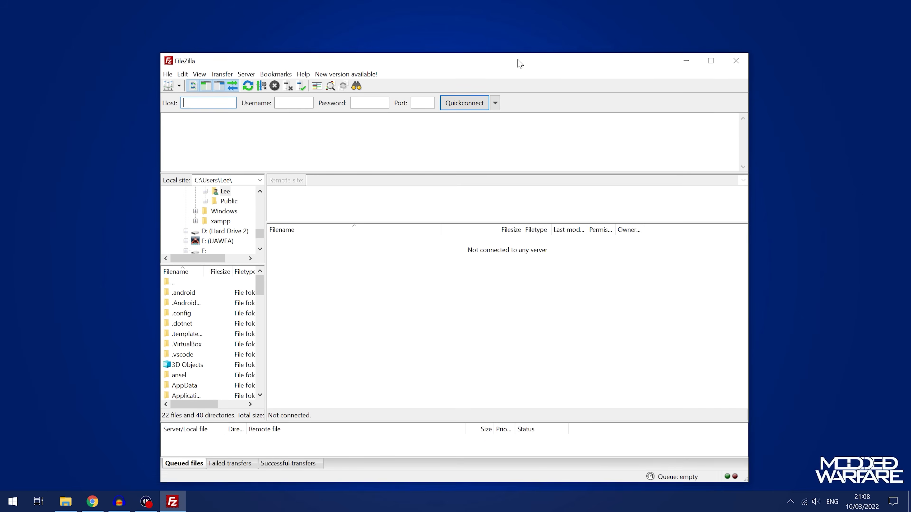
{"action": "type", "text": "192.168.137."}
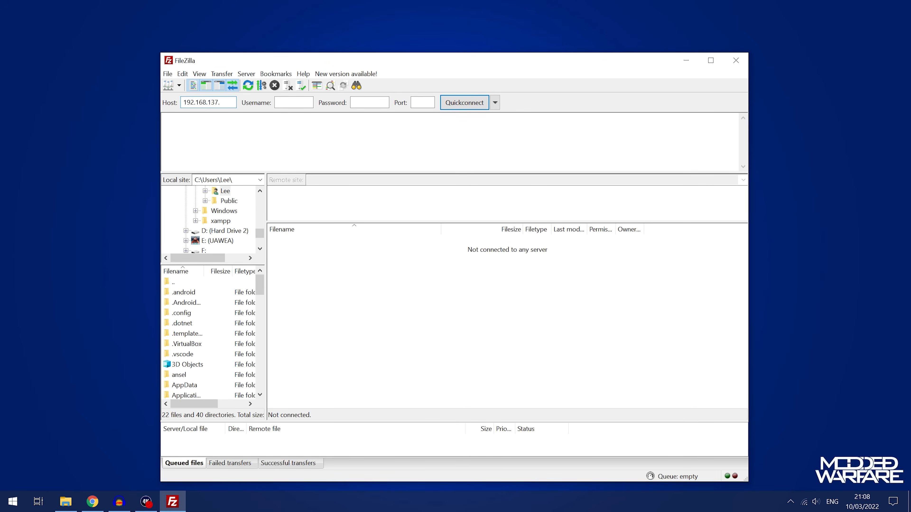
{"action": "type", "text": "124"}
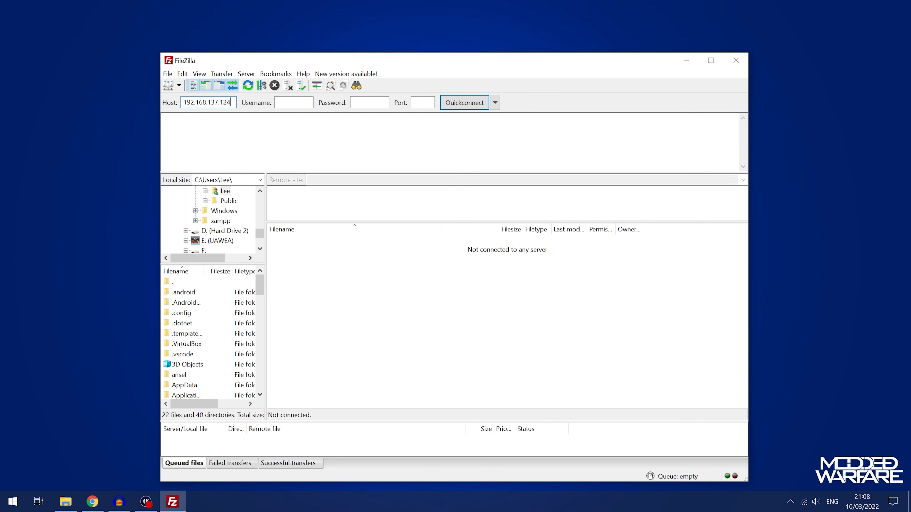
{"action": "type", "text": "2121"}
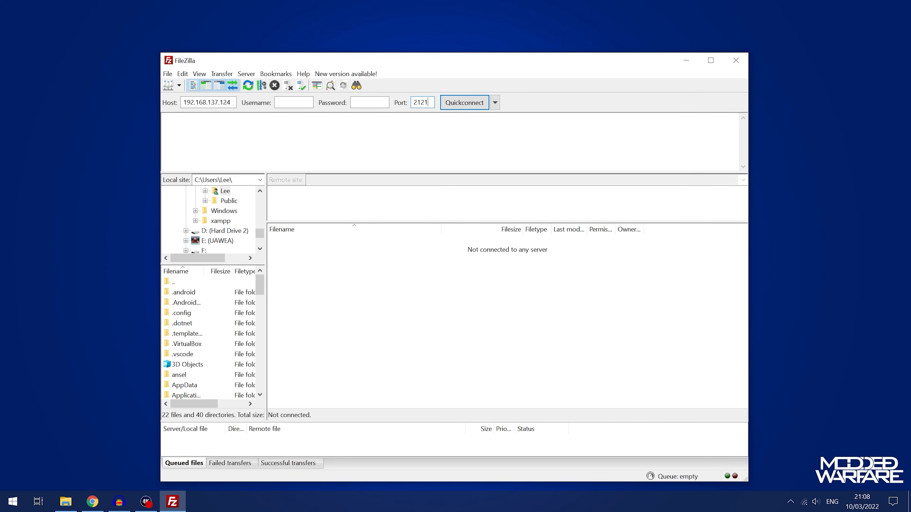
{"action": "left_click", "coordinate": [464, 102]}
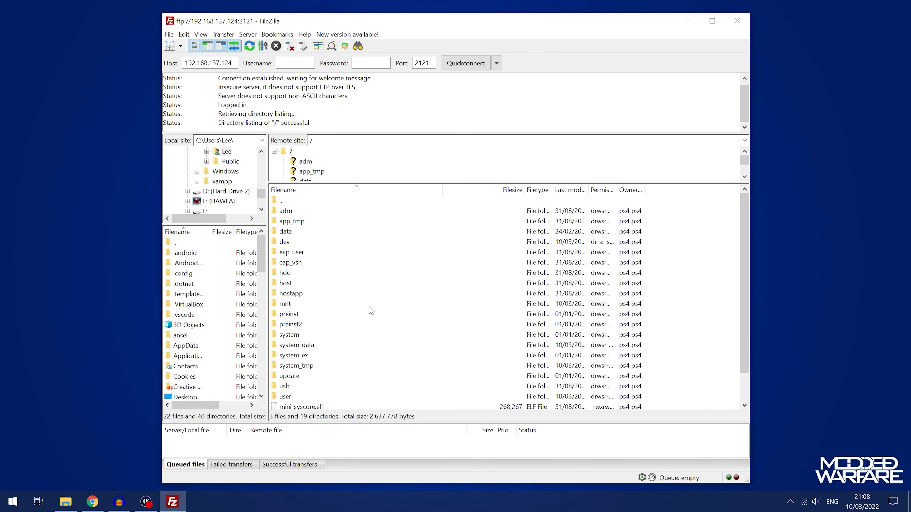
- Navigate the PS4's remote folders data, GoldHEN, cheats into the empty json folder
{"action": "double_click", "coordinate": [285, 232]}
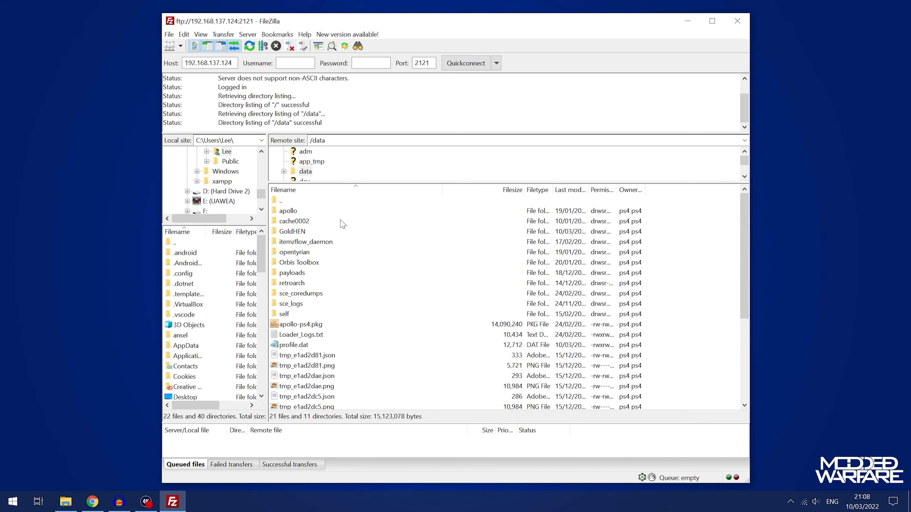
{"action": "left_click", "coordinate": [293, 231]}
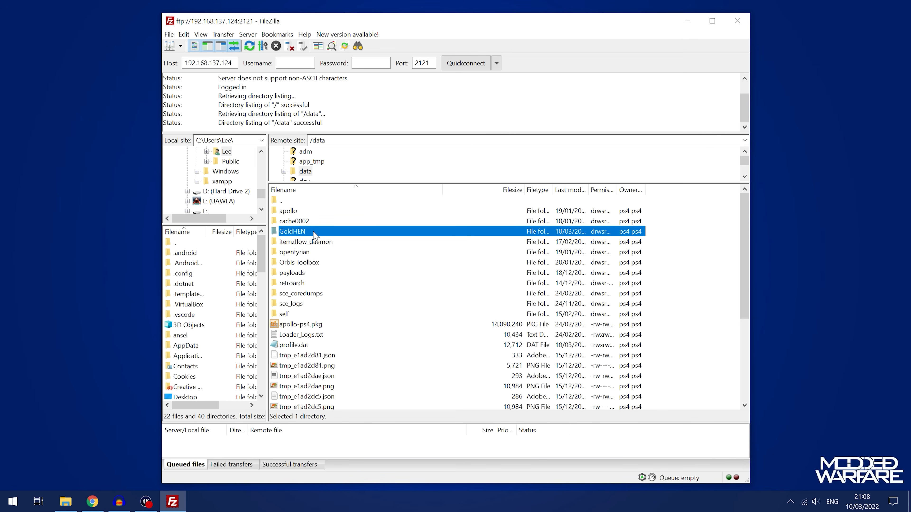
{"action": "double_click", "coordinate": [292, 231]}
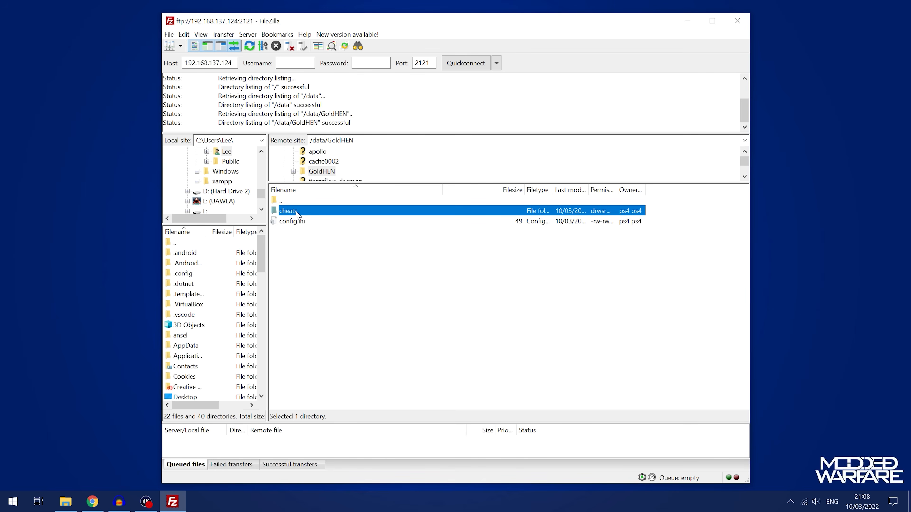
{"action": "double_click", "coordinate": [288, 211]}
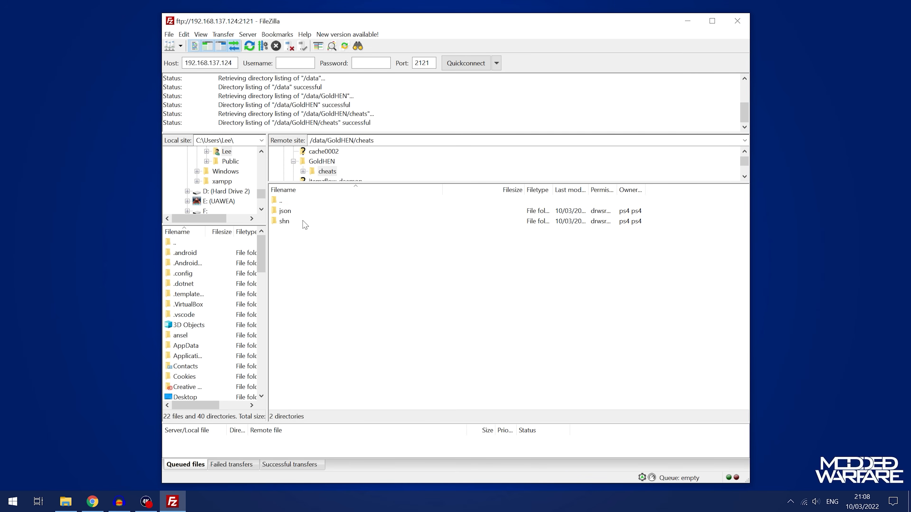
{"action": "left_click", "coordinate": [285, 210]}
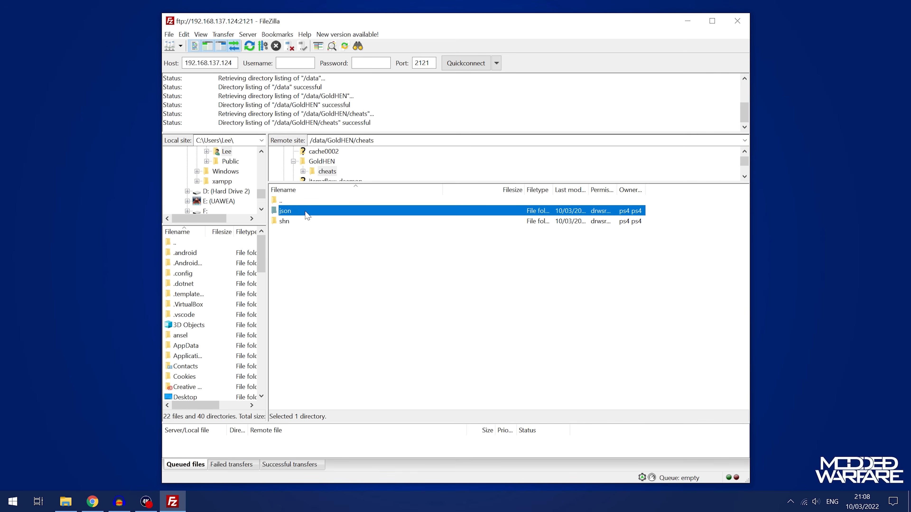
{"action": "left_click", "coordinate": [303, 223]}
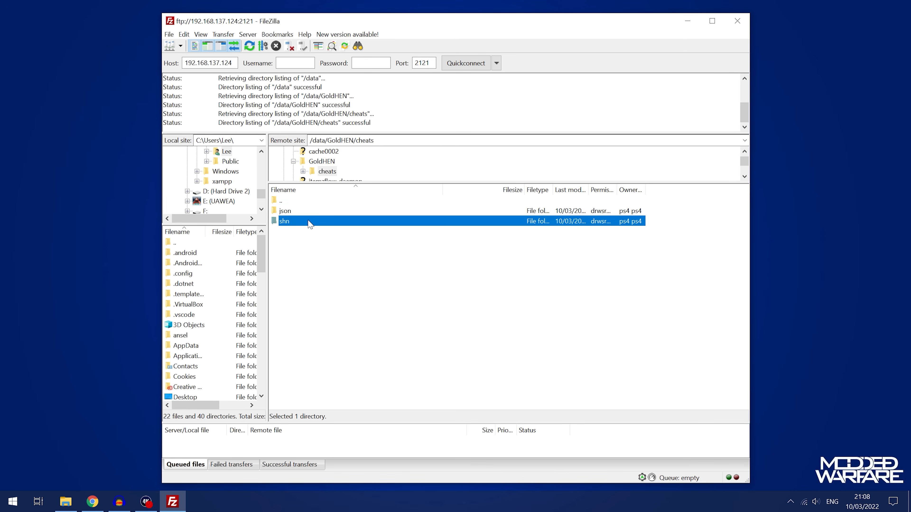
{"action": "mouse_move", "coordinate": [308, 214]}
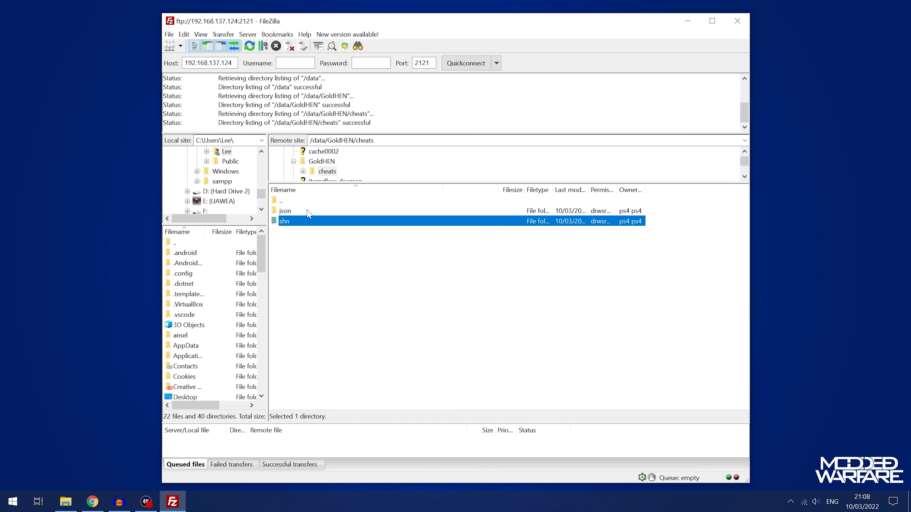
{"action": "double_click", "coordinate": [285, 210]}
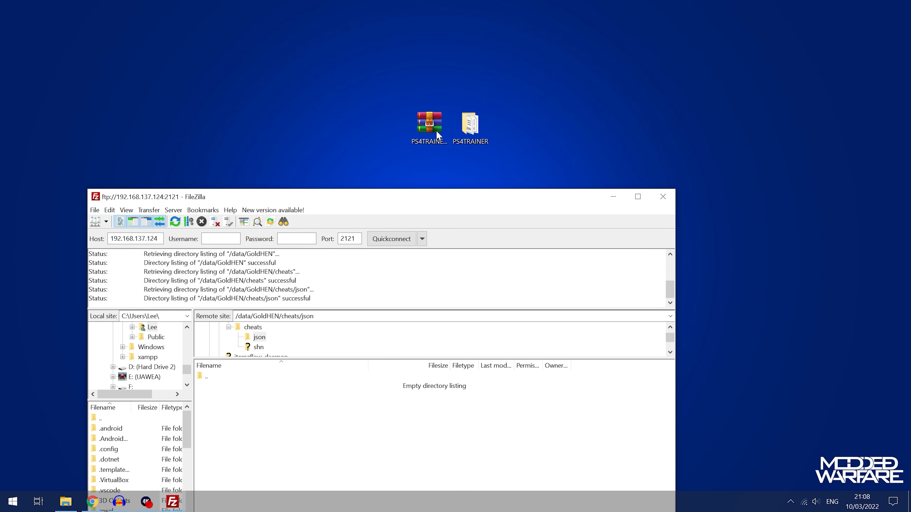
{"action": "double_click", "coordinate": [428, 122]}
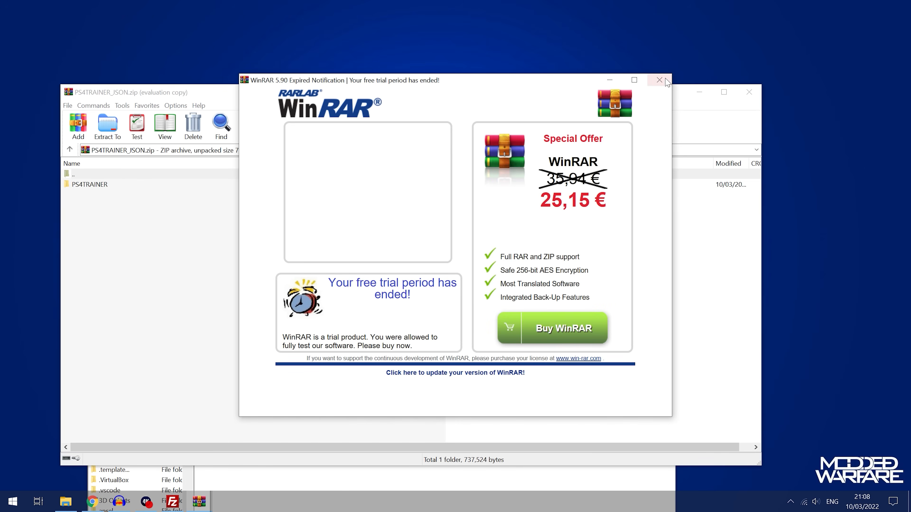
{"action": "left_click", "coordinate": [658, 80]}
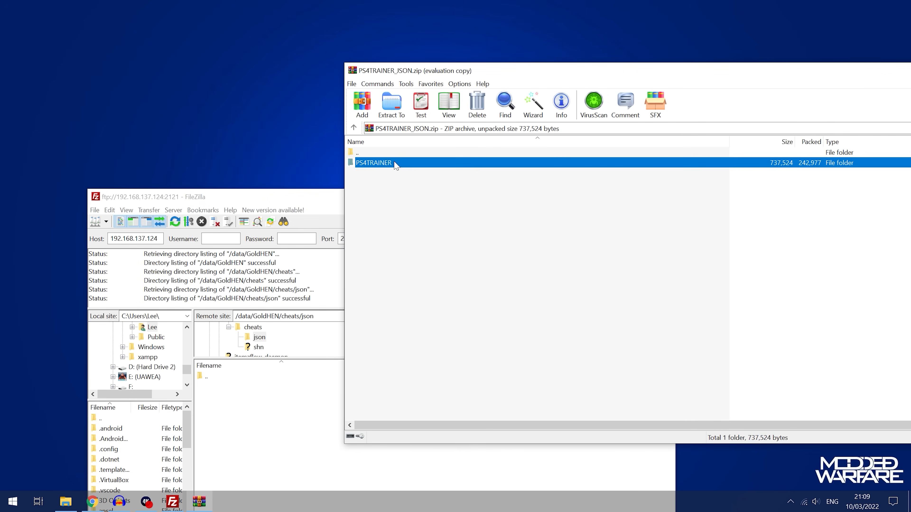
{"action": "left_click", "coordinate": [367, 162]}
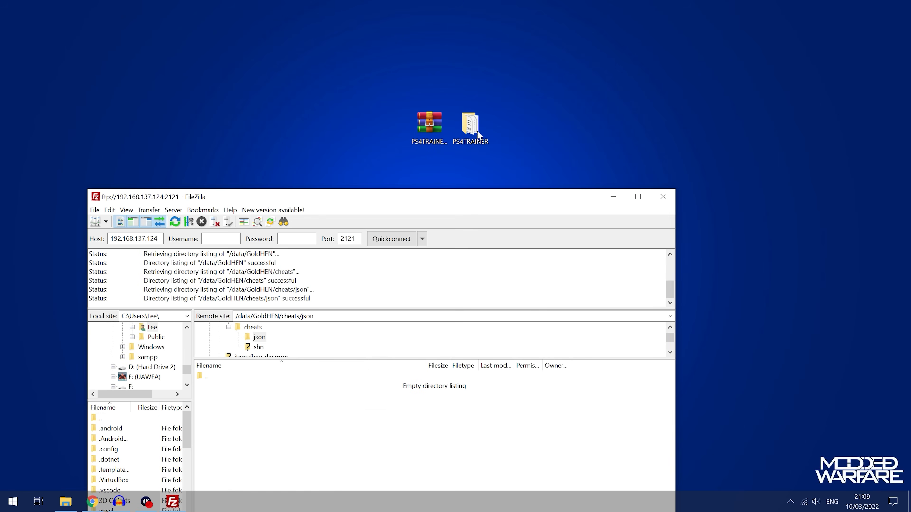
{"action": "double_click", "coordinate": [471, 125]}
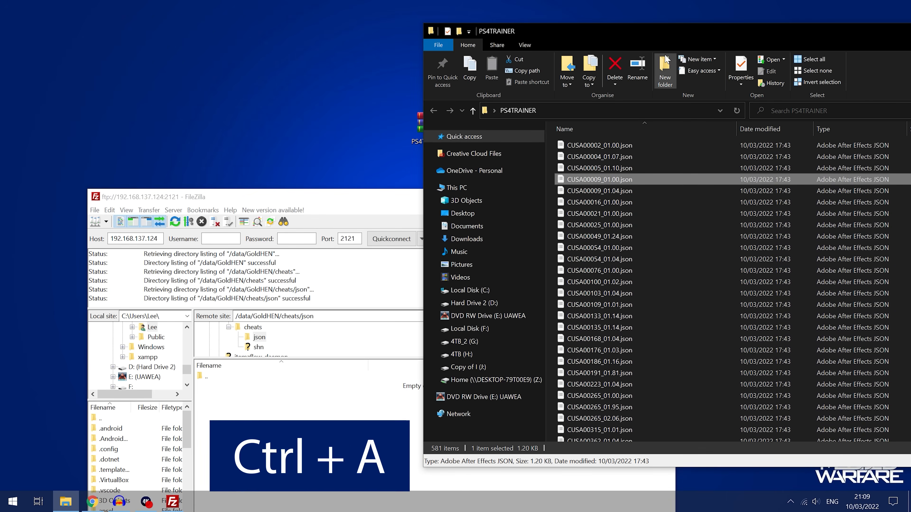
- Select all 581 cheat JSONs in PS4TRAINER and drop them into the PS4's /data/GoldHEN/cheats/json
{"action": "key", "text": "ctrl+a"}
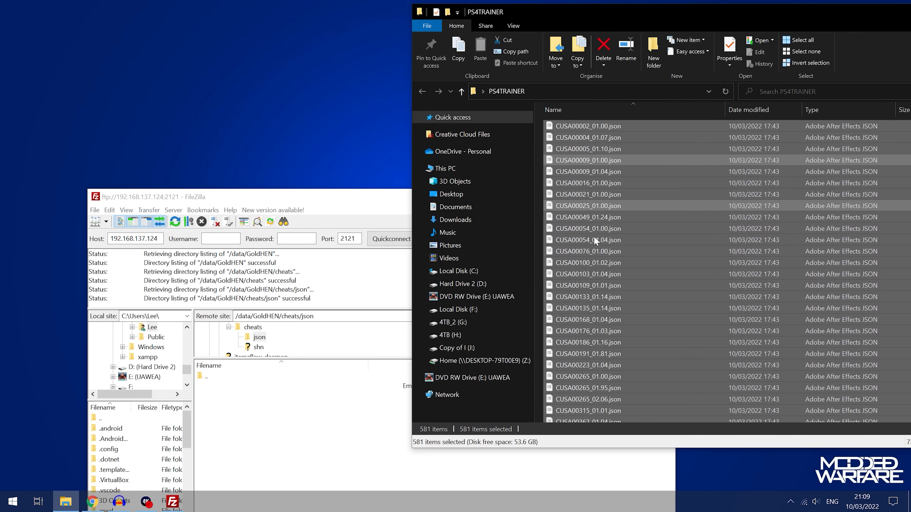
{"action": "left_click_drag", "start_coordinate": [588, 241], "coordinate": [240, 419]}
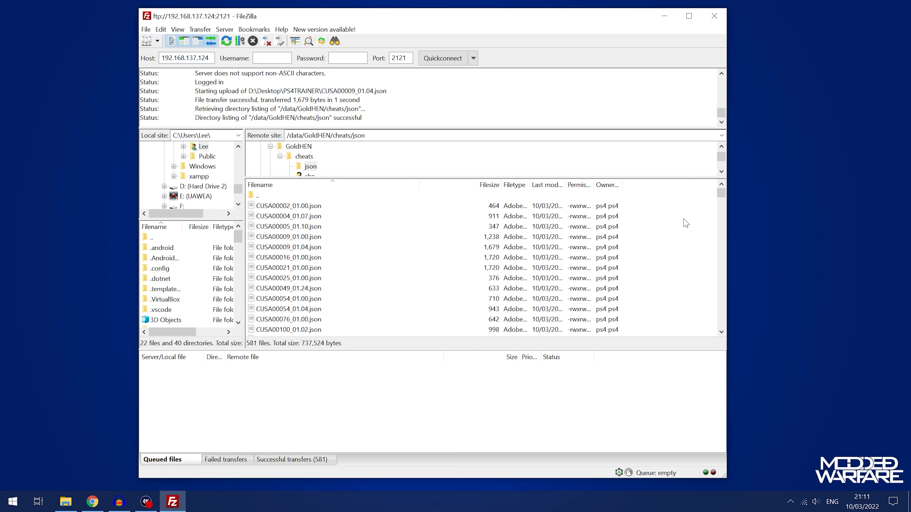
{"action": "mouse_move", "coordinate": [401, 350]}
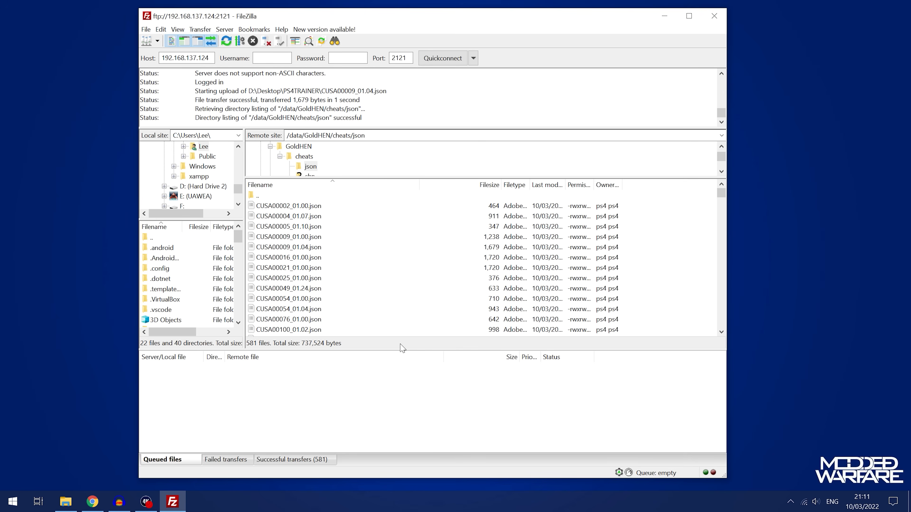
{"action": "mouse_move", "coordinate": [503, 355]}
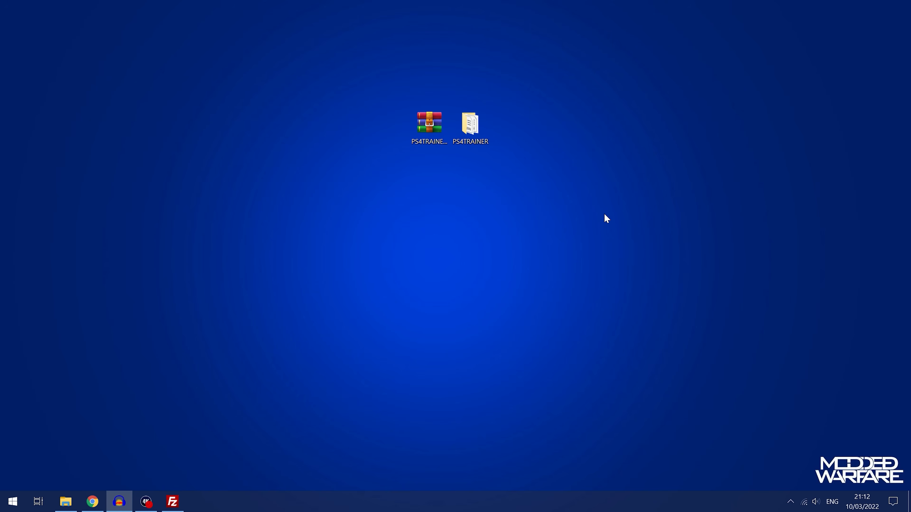
- Return to the PS4 Trainer page in Chrome and browse the RES-filtered Resident Evil trainer grid
{"action": "left_click", "coordinate": [148, 503]}
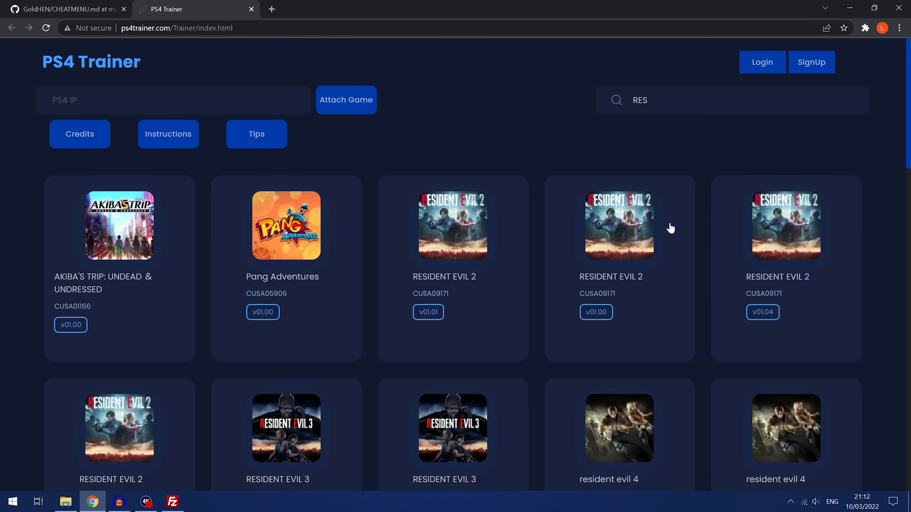
{"action": "scroll", "scroll_direction": "down", "scroll_amount": 3}
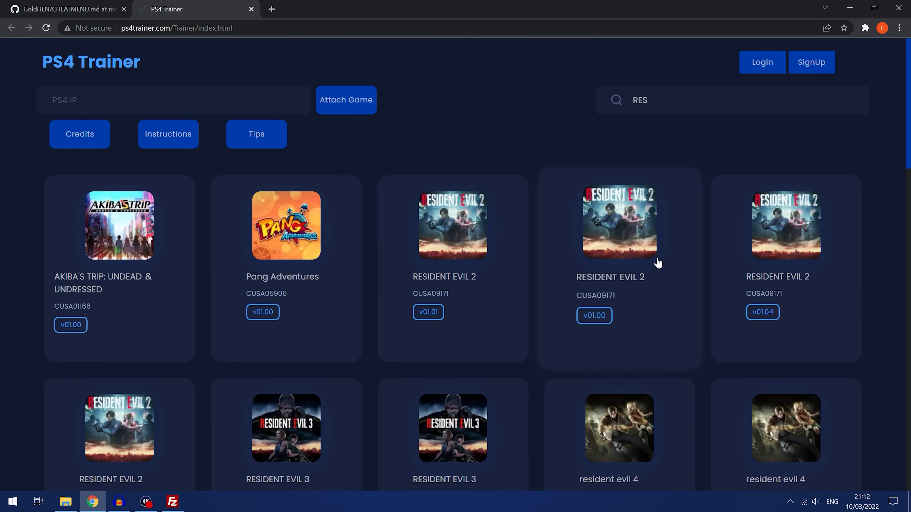
{"action": "mouse_move", "coordinate": [574, 130]}
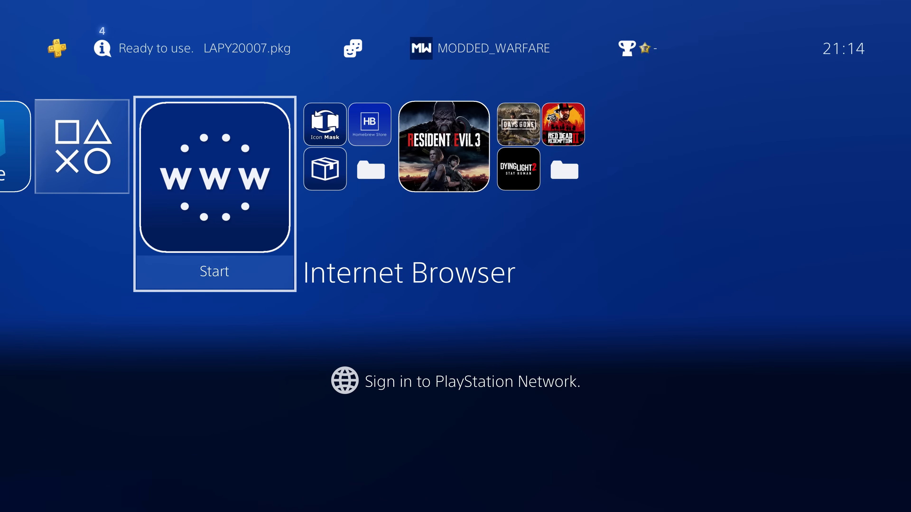
- Start Resident Evil 3 from the PS4 home screen, then return home with the game running
{"action": "key", "text": "right"}
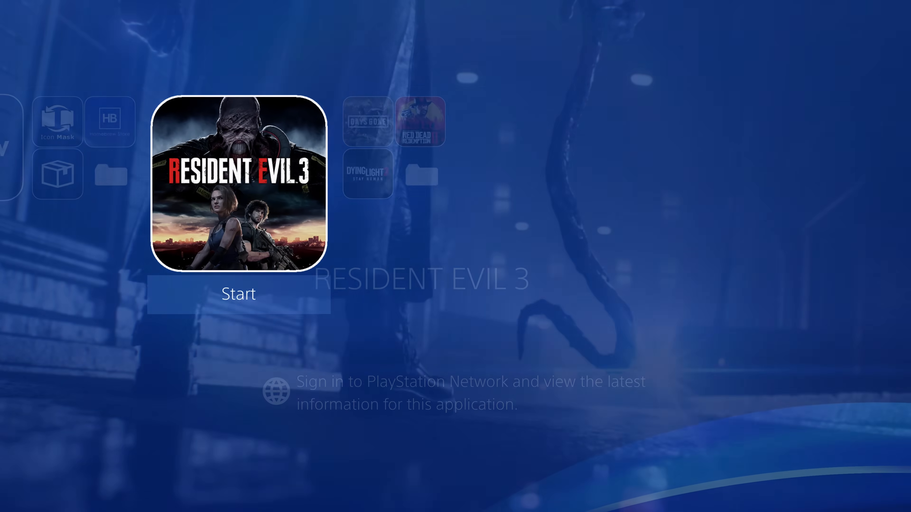
{"action": "left_click", "coordinate": [238, 293]}
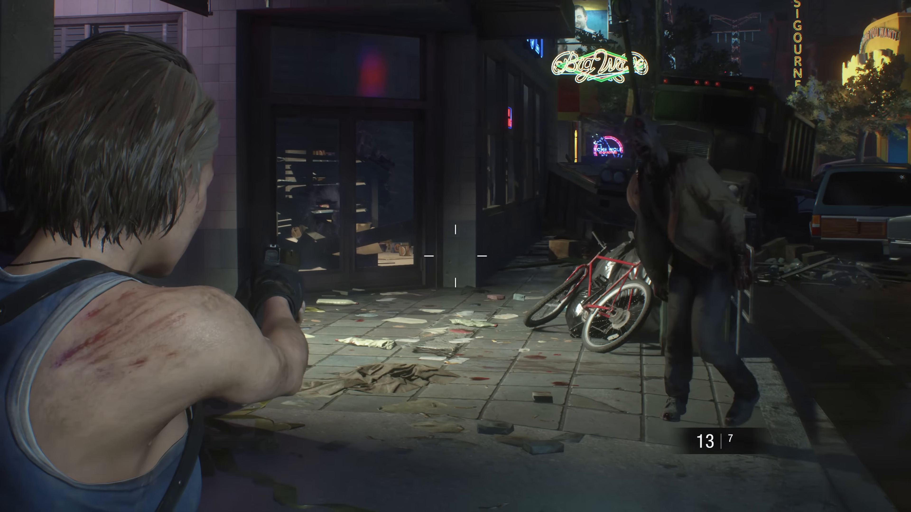
{"action": "key", "text": "Escape"}
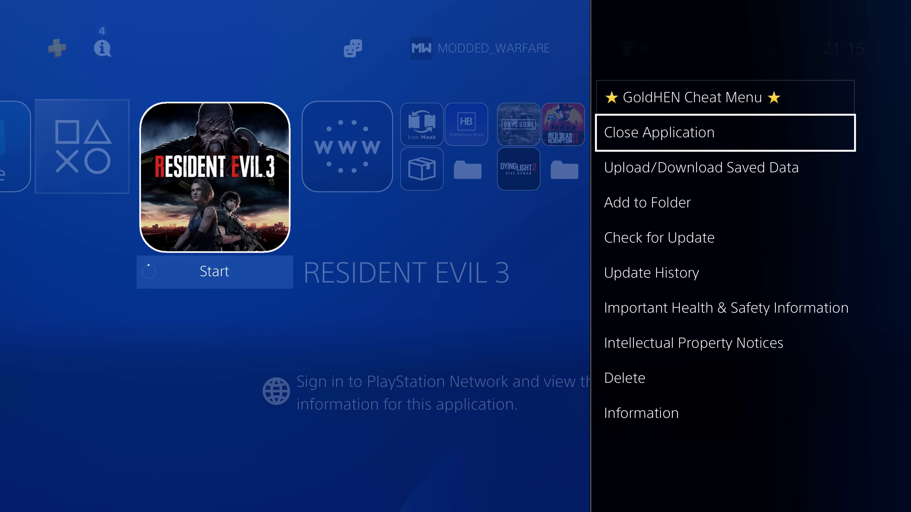
- Choose ★ GoldHEN Cheat Menu ★ from Resident Evil 3's options to show its v01.03 cheat list
{"action": "left_click", "coordinate": [641, 413]}
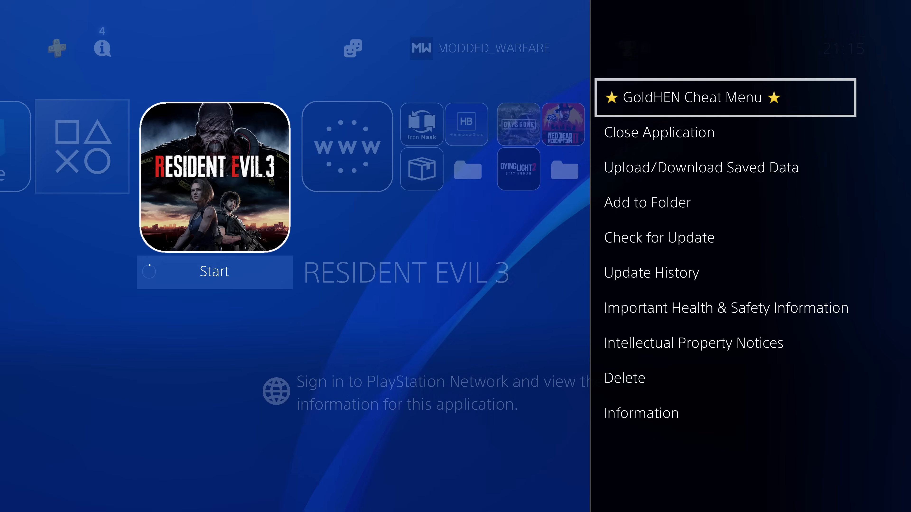
{"action": "left_click", "coordinate": [693, 98]}
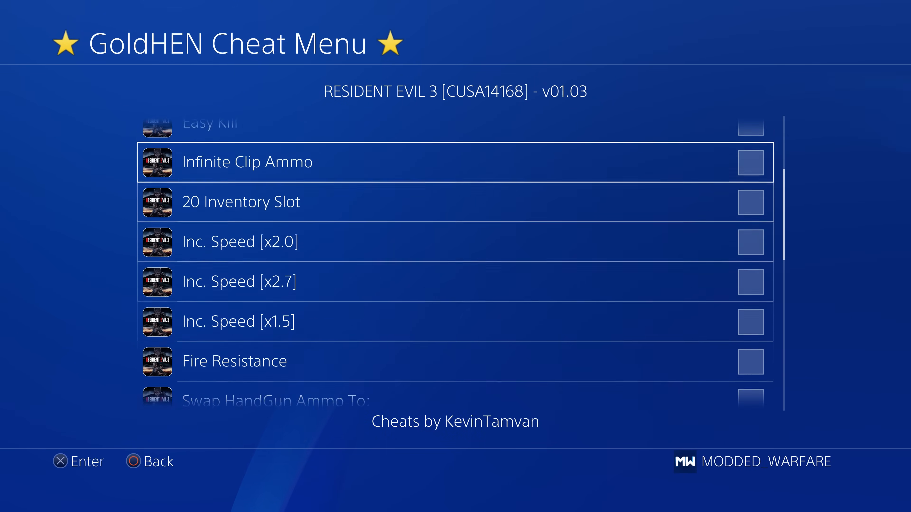
- Browse the cheat list and switch on Infinite Clip Ammo before going back to the paused game
{"action": "scroll", "scroll_direction": "up", "scroll_amount": 3}
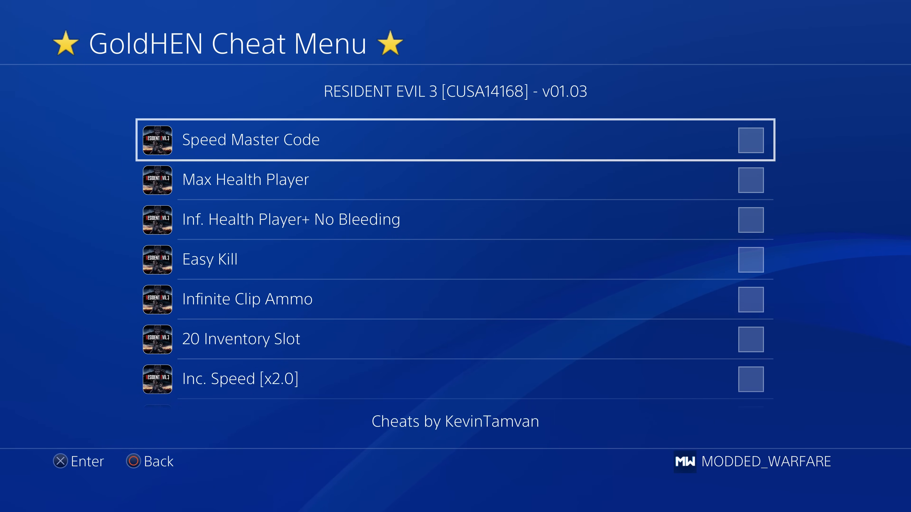
{"action": "scroll", "scroll_direction": "down", "scroll_amount": 3}
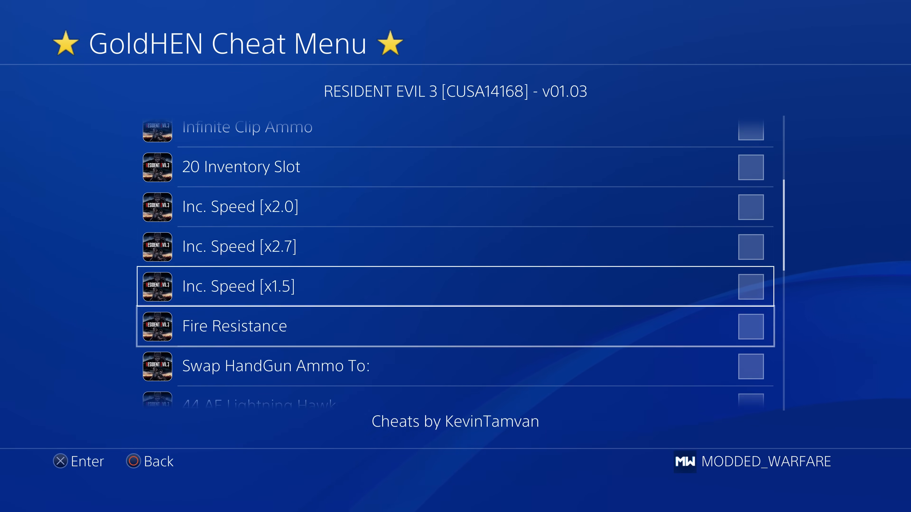
{"action": "scroll", "scroll_direction": "up", "scroll_amount": 3}
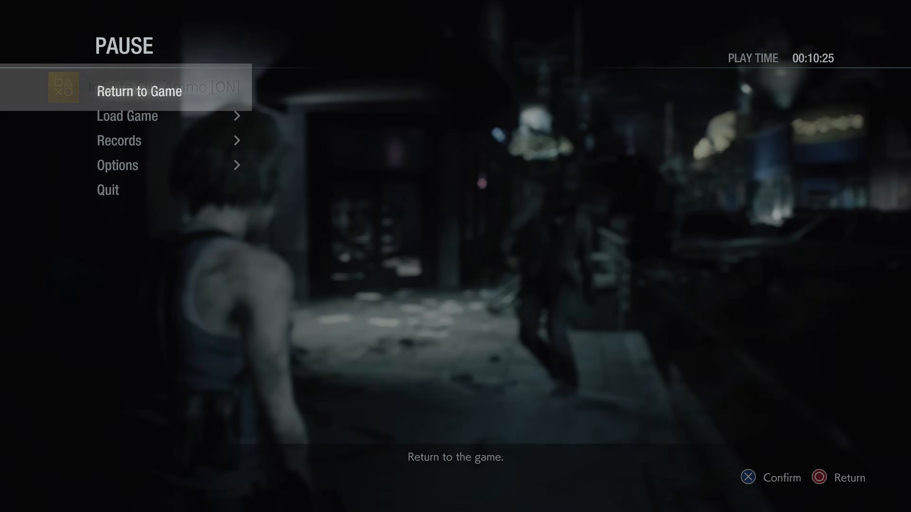
- Resume Resident Evil 3 to test the cheats, then bring the GoldHEN cheat list back up
{"action": "left_click", "coordinate": [139, 93]}
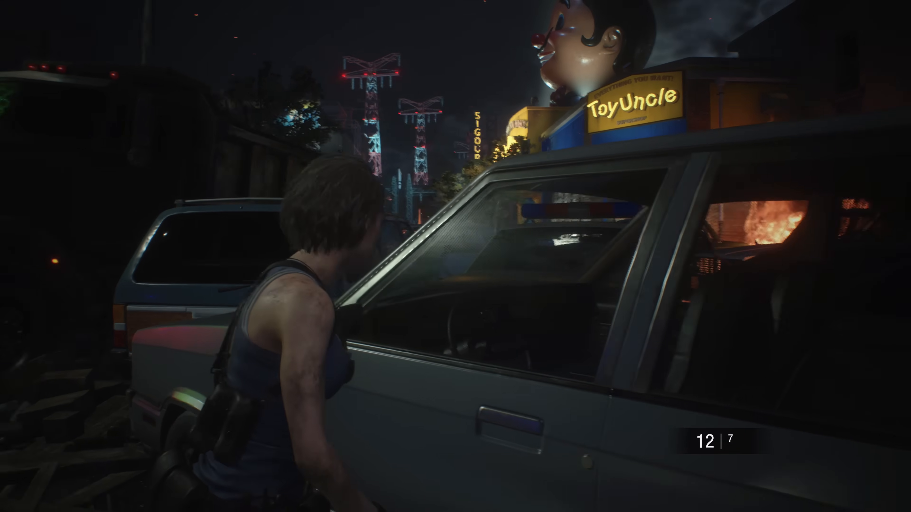
{"action": "key", "text": "Tab"}
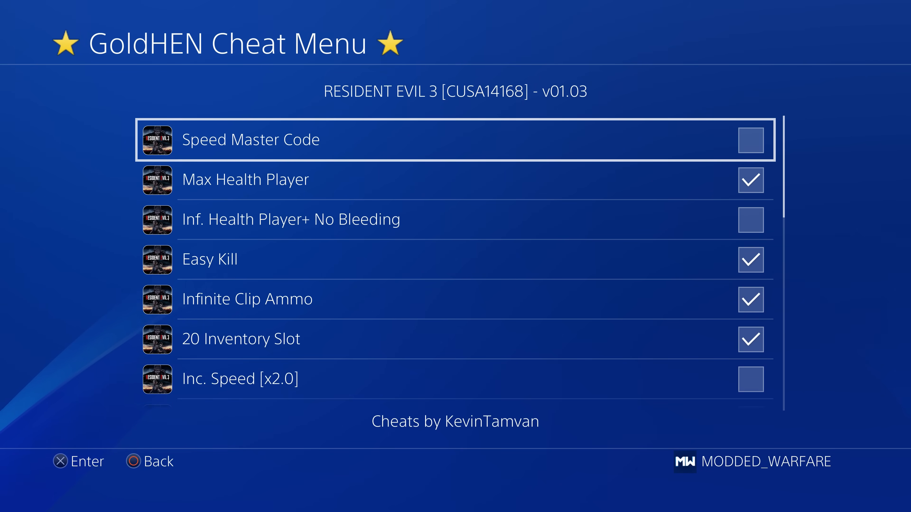
- Untick Max Health Player and Easy Kill, keeping Infinite Clip Ammo and 20 Inventory Slot, and resume play
{"action": "key", "text": "down"}
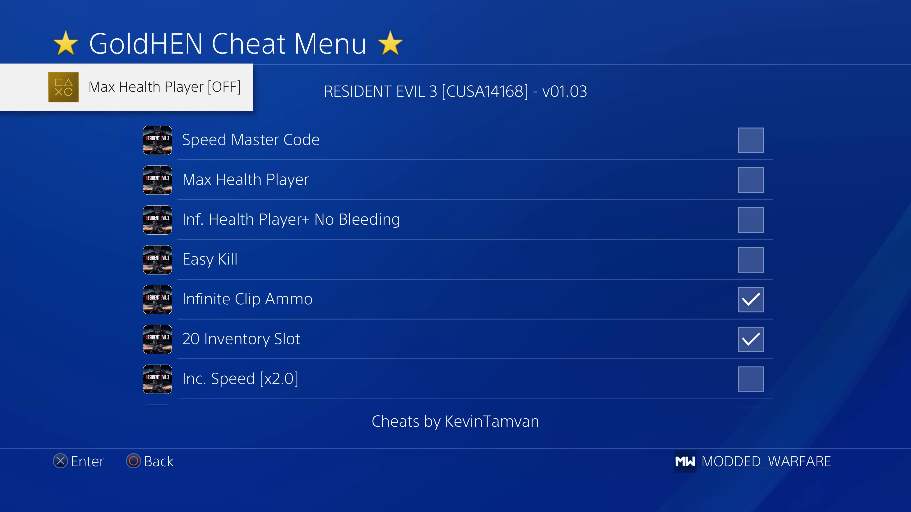
{"action": "left_click", "coordinate": [751, 300]}
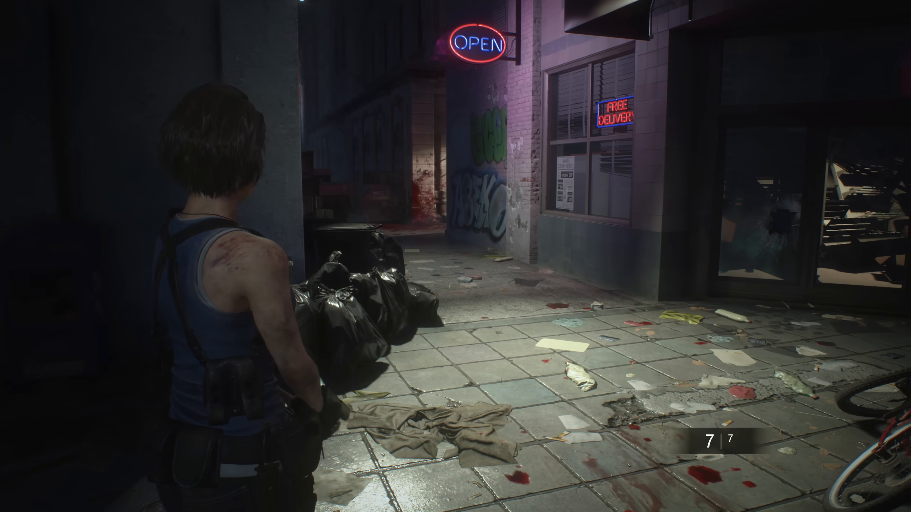
- Pause Resident Evil 3 after testing and reopen the GoldHEN cheat list, now with no cheats ticked
{"action": "key", "text": "Tab"}
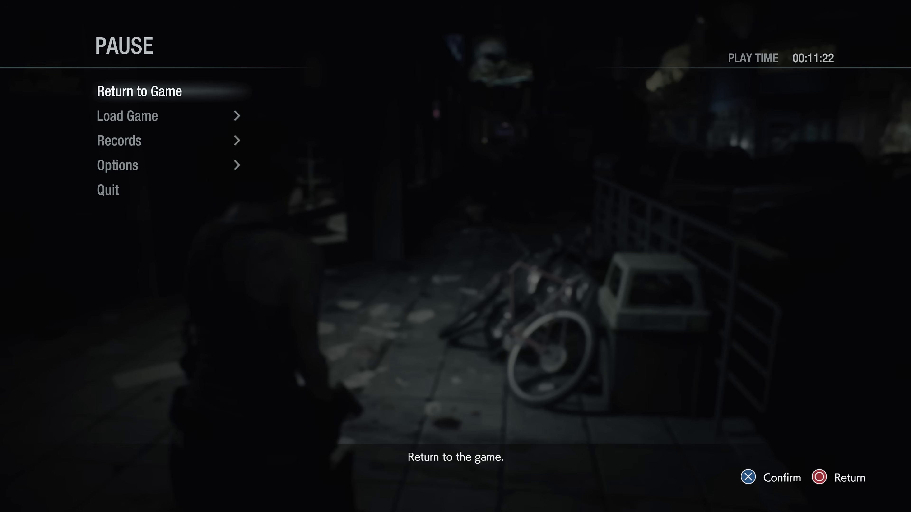
{"action": "key", "text": "Share"}
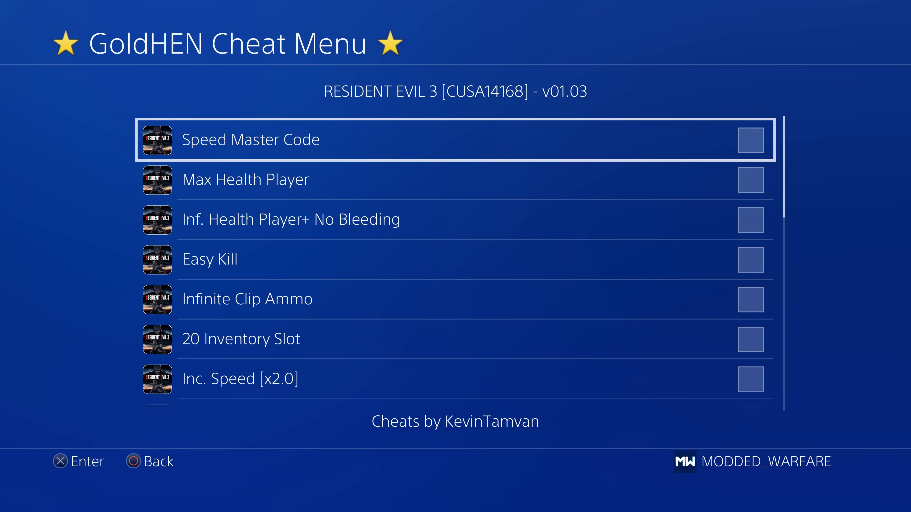
{"action": "key", "text": "down"}
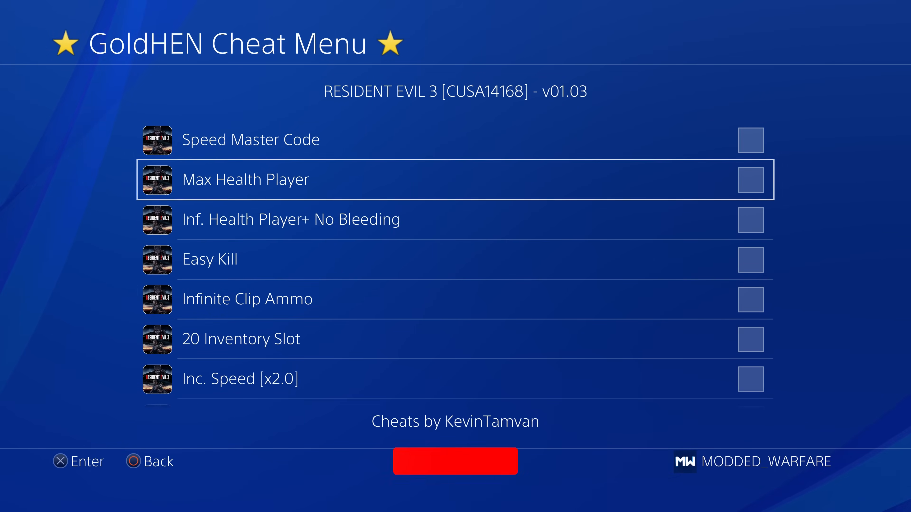
{"action": "left_click", "coordinate": [455, 464]}
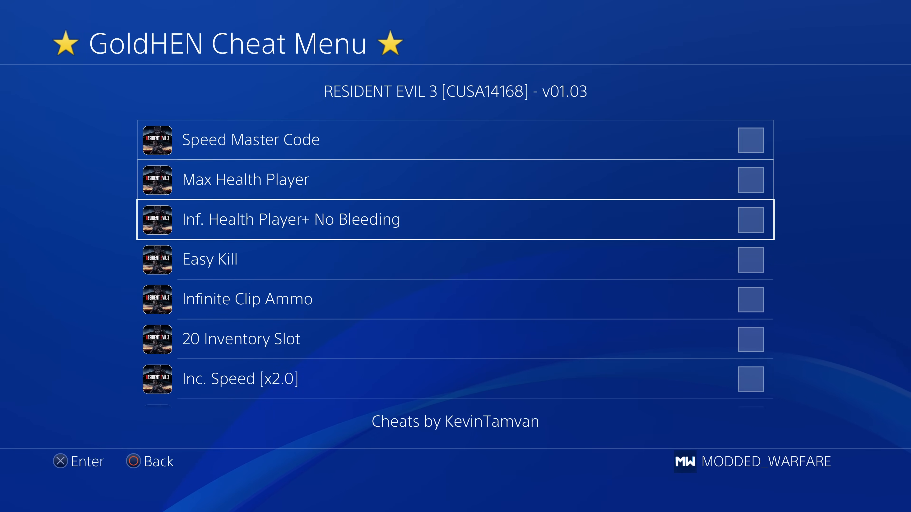
{"action": "scroll", "scroll_direction": "down", "scroll_amount": 3}
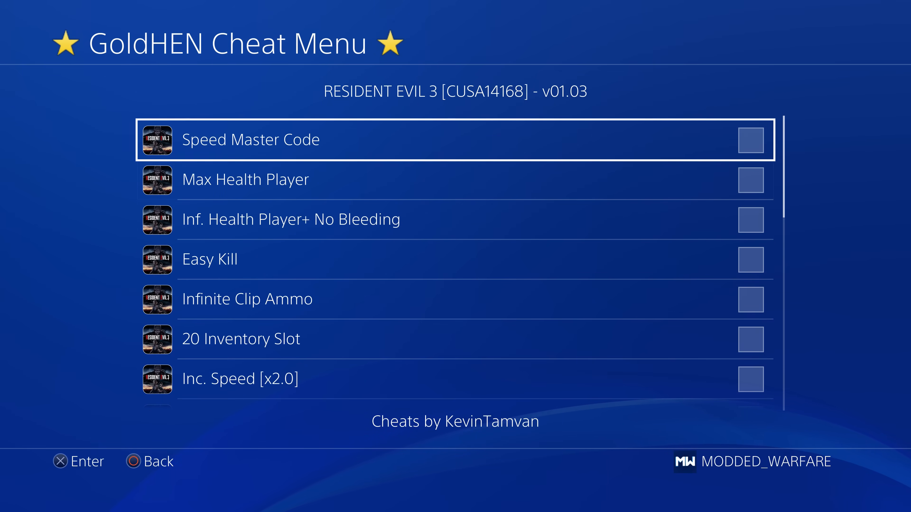
{"action": "key", "text": "Down"}
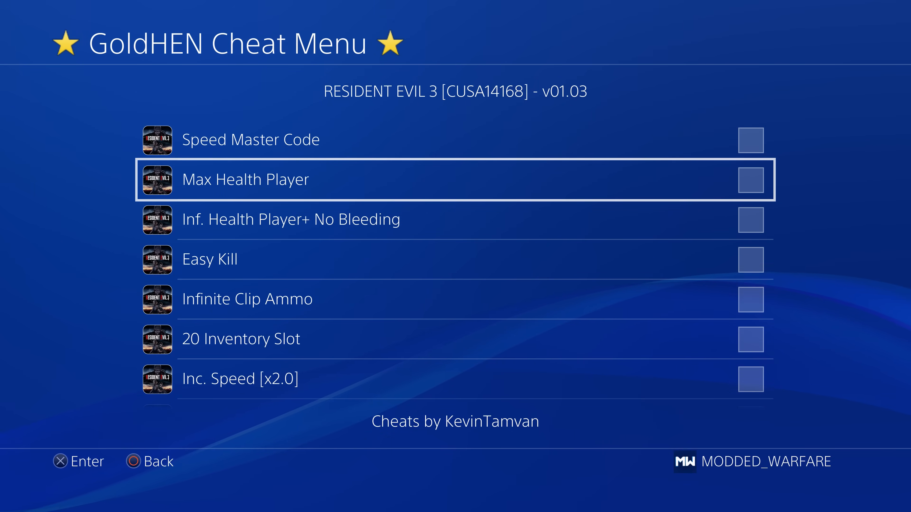